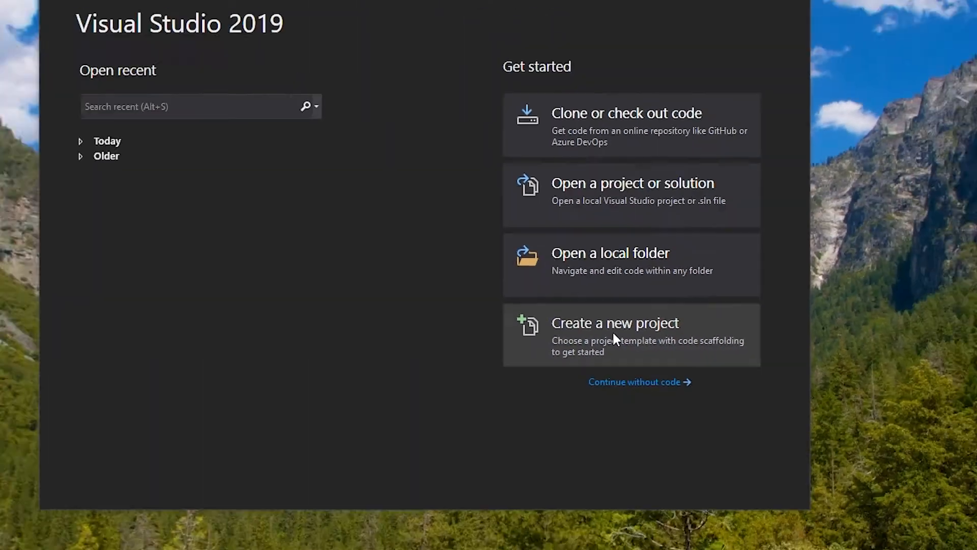
Start a new project using the C# Windows Forms App (.NET Framework) template.
left_click(614, 323)
type("windows forms")
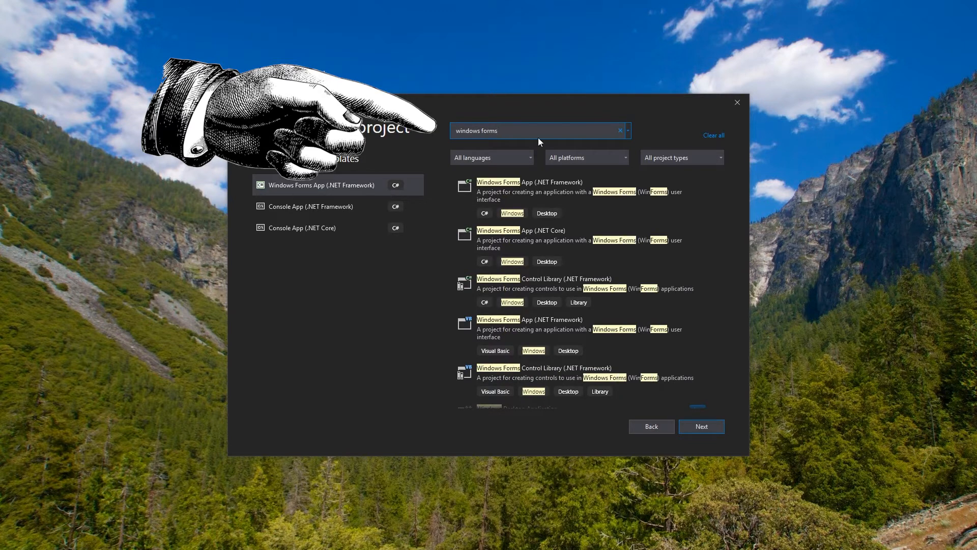
left_click(548, 190)
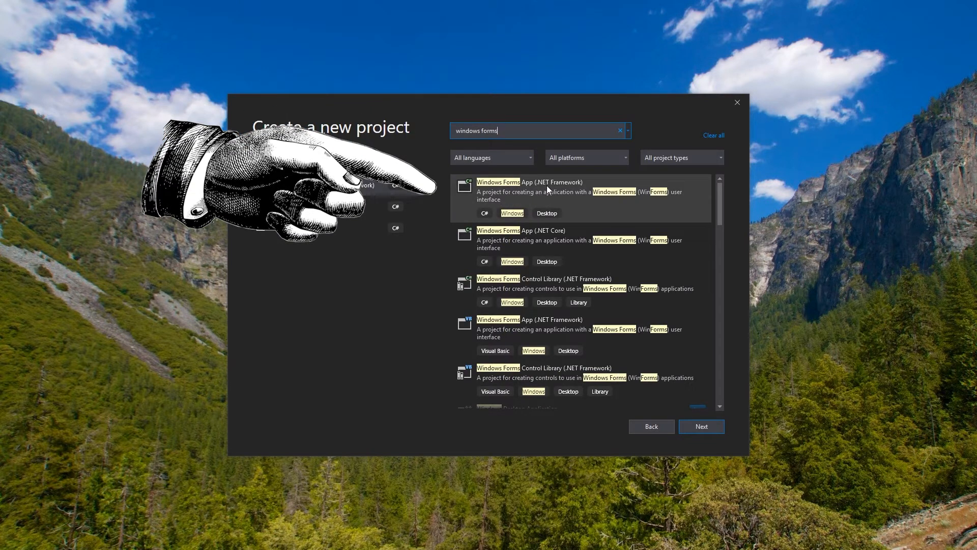
mouse_move(485, 217)
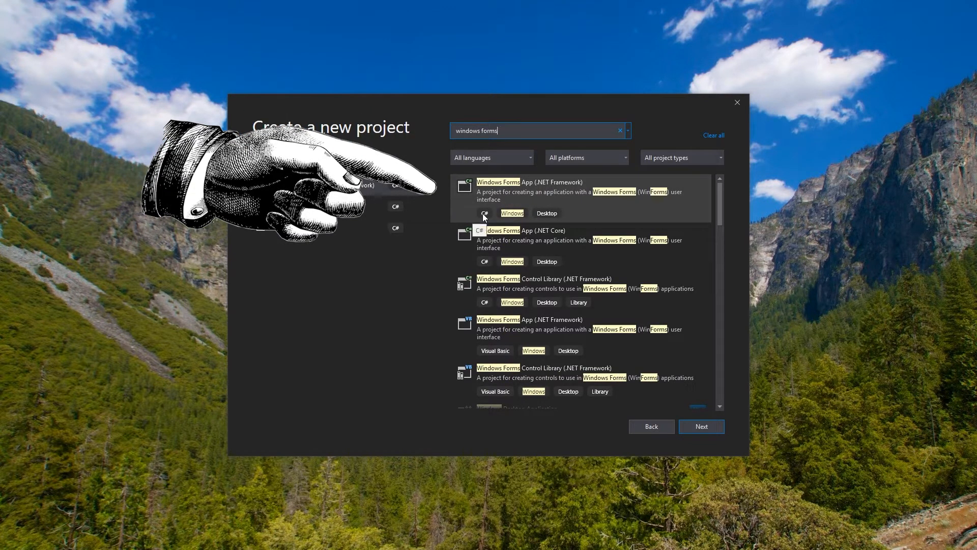
left_click(579, 190)
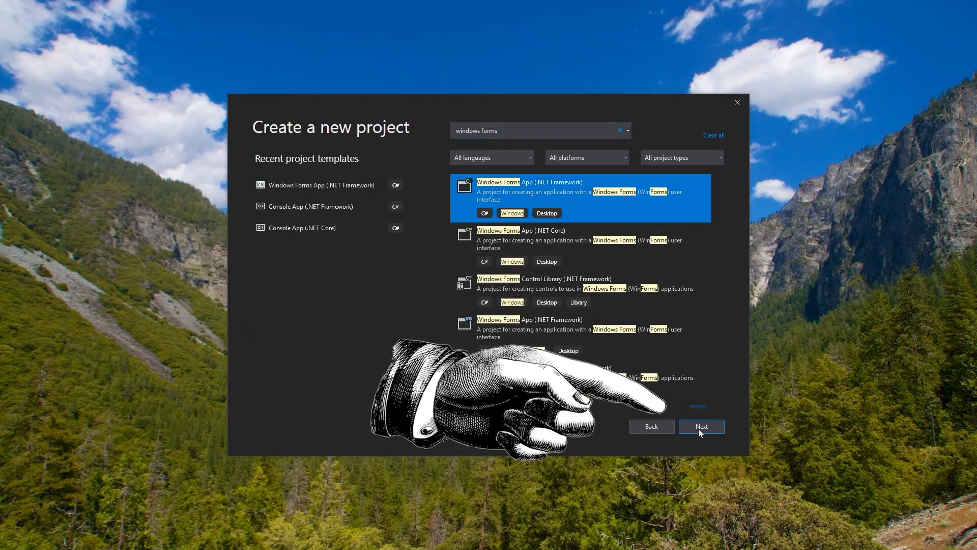
Create project 'ClickToAddOneNumber' with solution and project in the same directory.
left_click(701, 426)
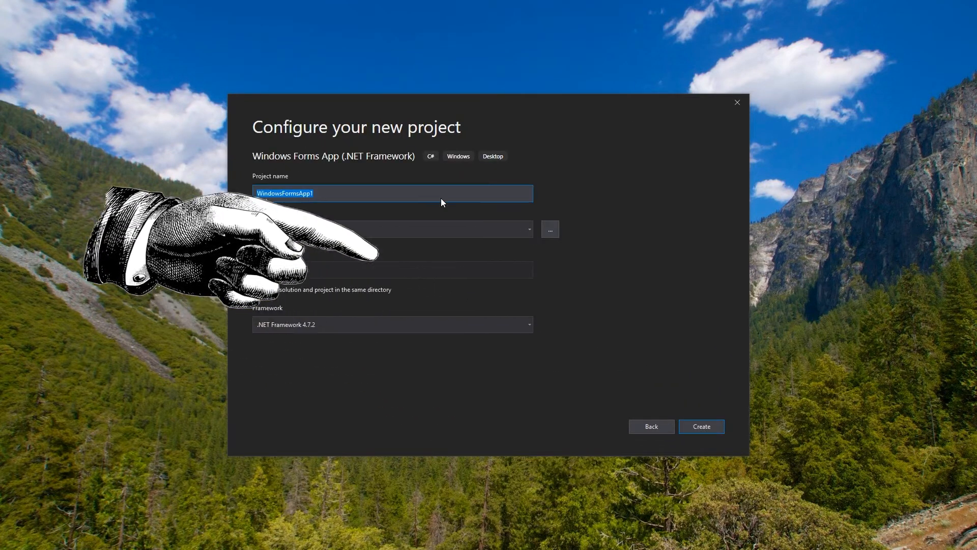
type("ClickToAddOneNumber")
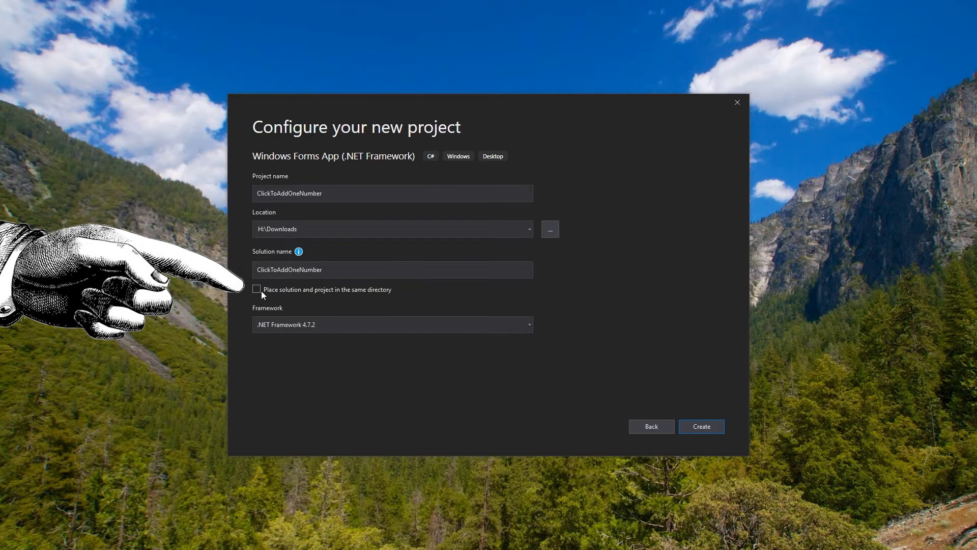
left_click(256, 289)
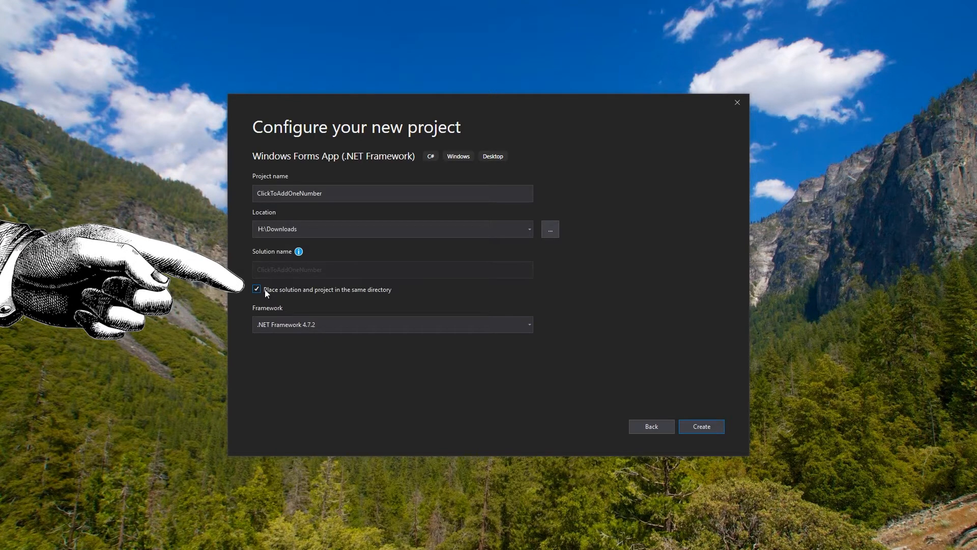
left_click(392, 324)
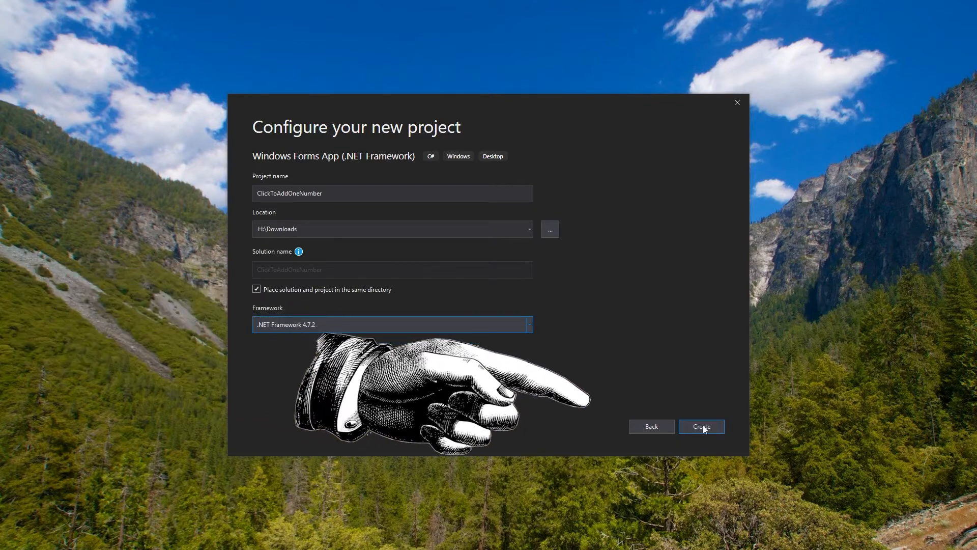
left_click(700, 427)
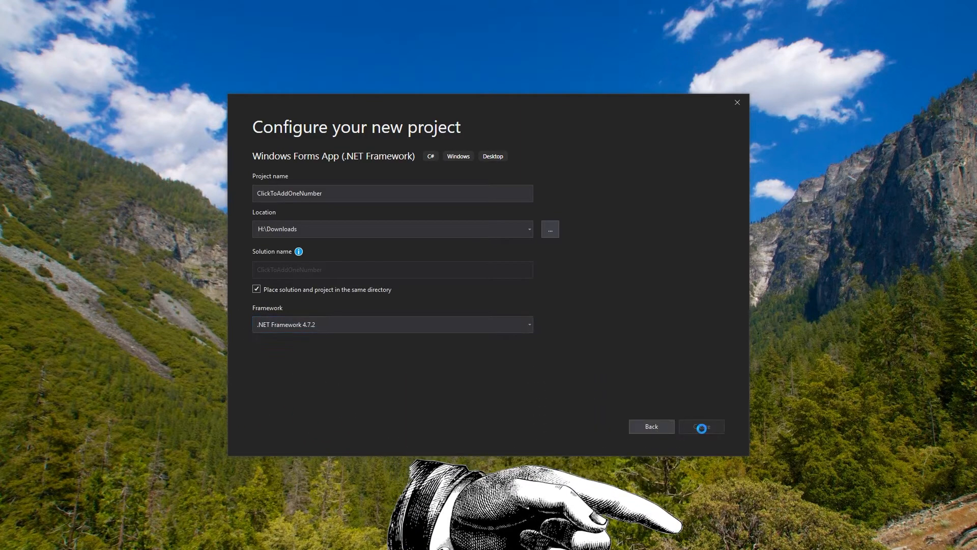
Drag Form1's resize handle to shrink the form, then test-run the app.
left_click(700, 426)
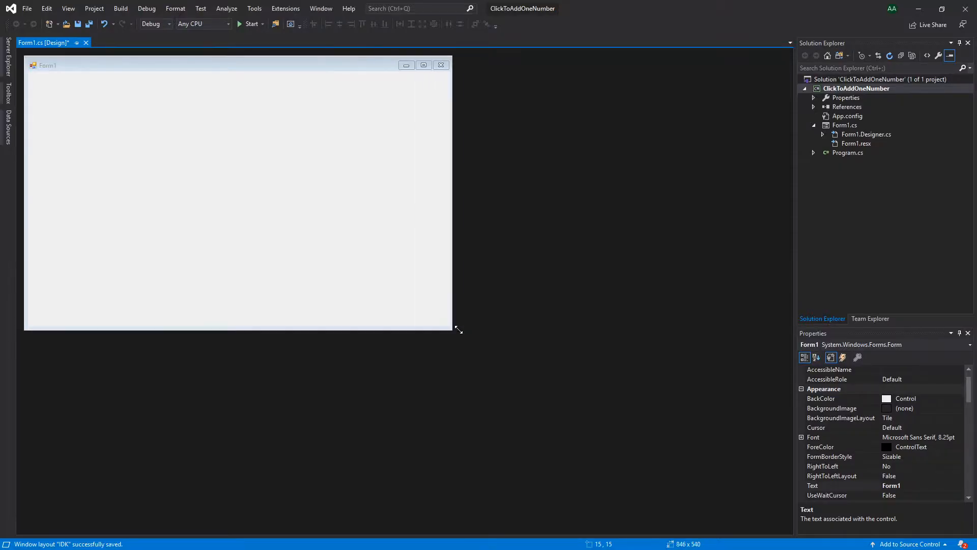
left_click_drag(455, 329, 274, 236)
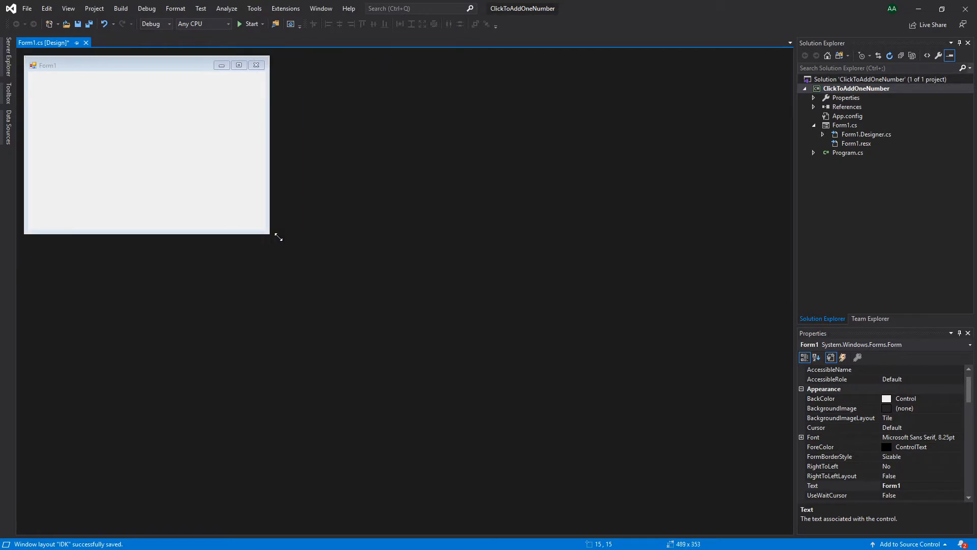
left_click_drag(278, 237, 310, 243)
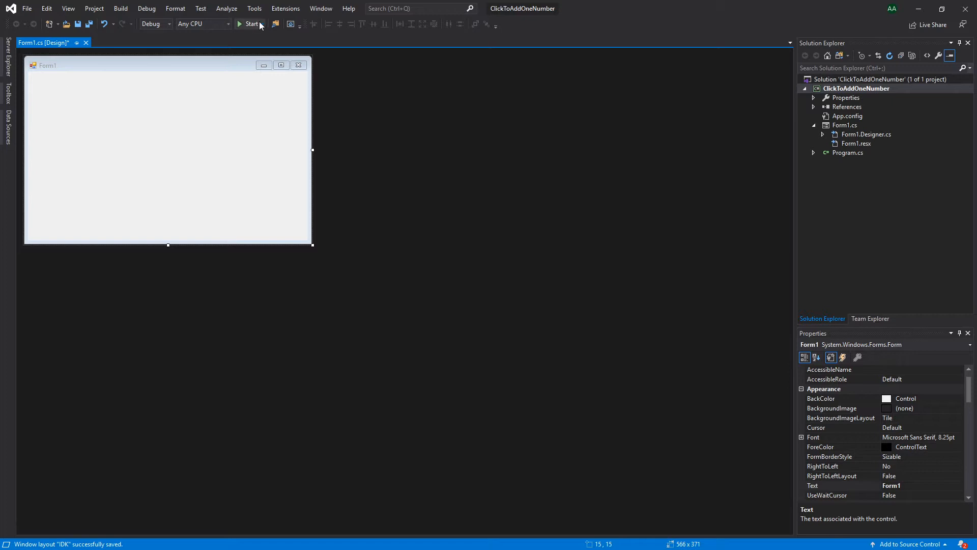
left_click(249, 24)
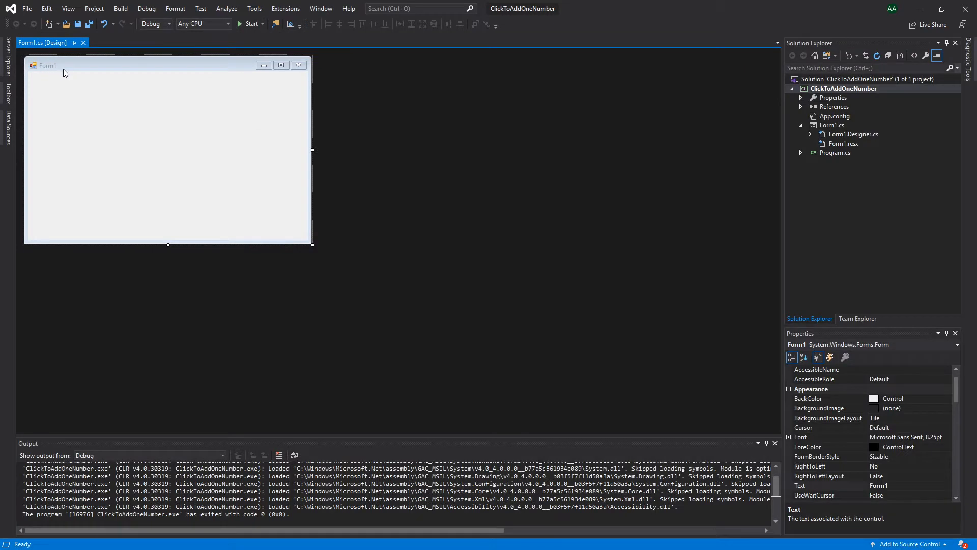
mouse_move(56, 72)
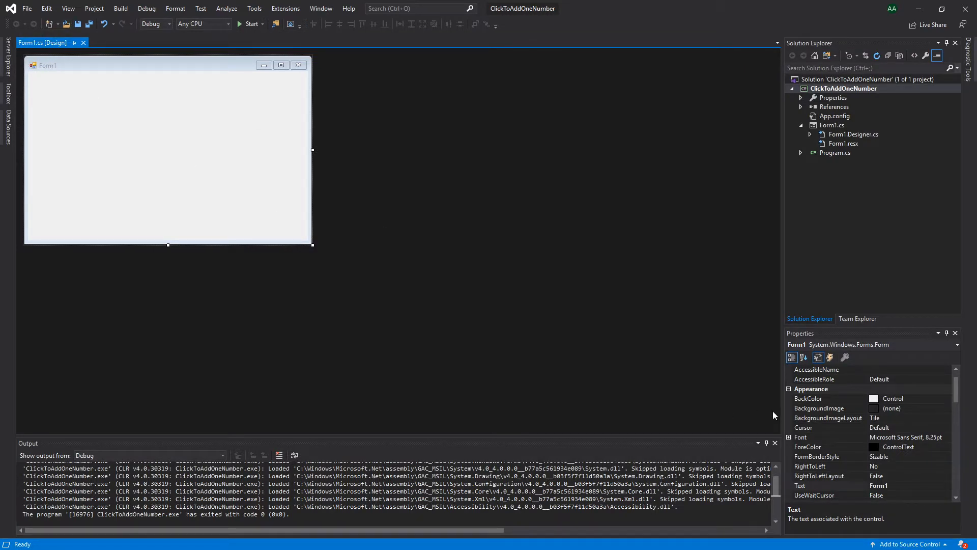
Add an empty Form1_Load handler and set the form Text to 'I'm great at koding'.
left_click(829, 485)
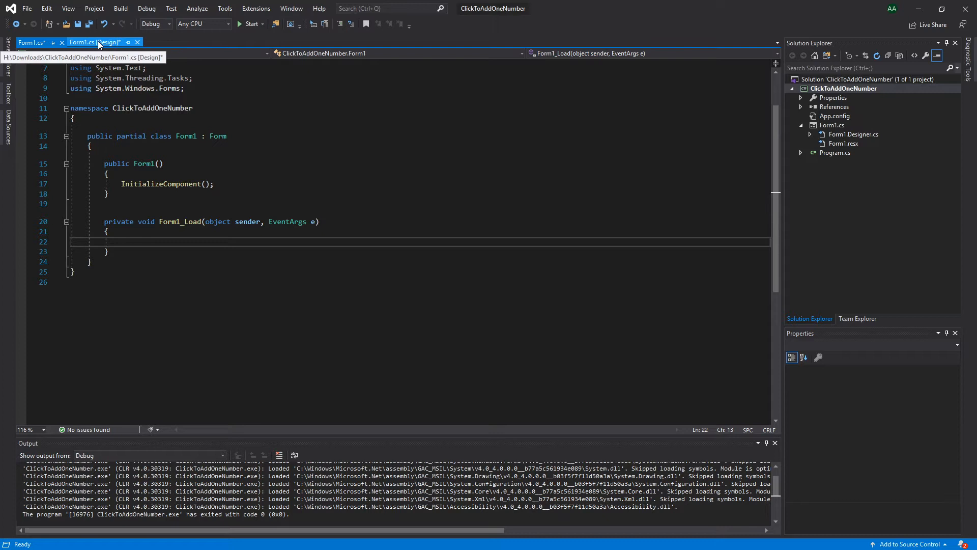
left_click(94, 42)
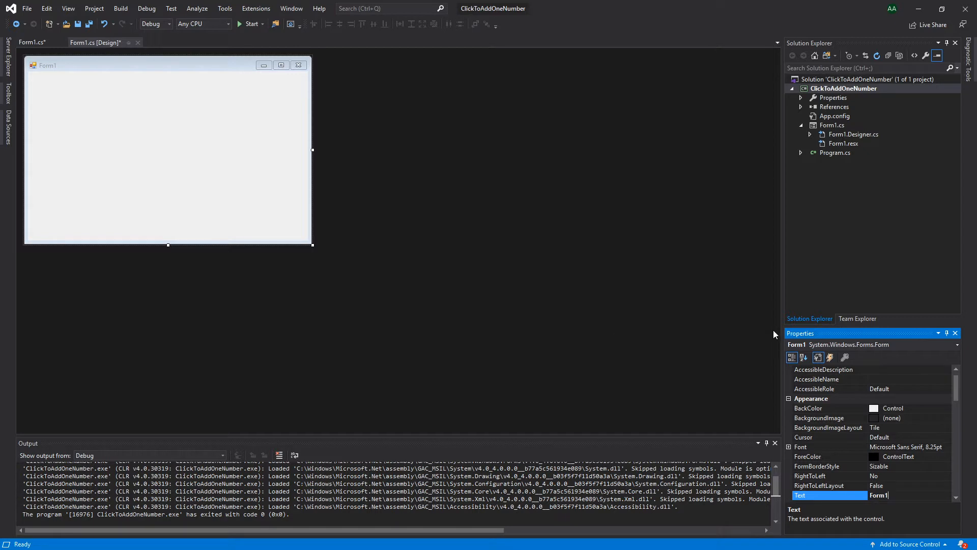
left_click(68, 8)
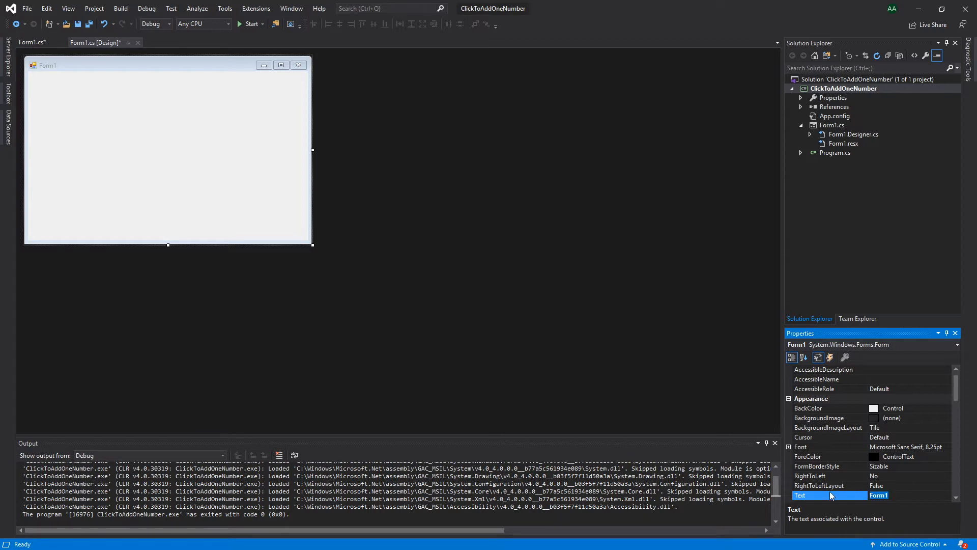
type("I'm great at koding")
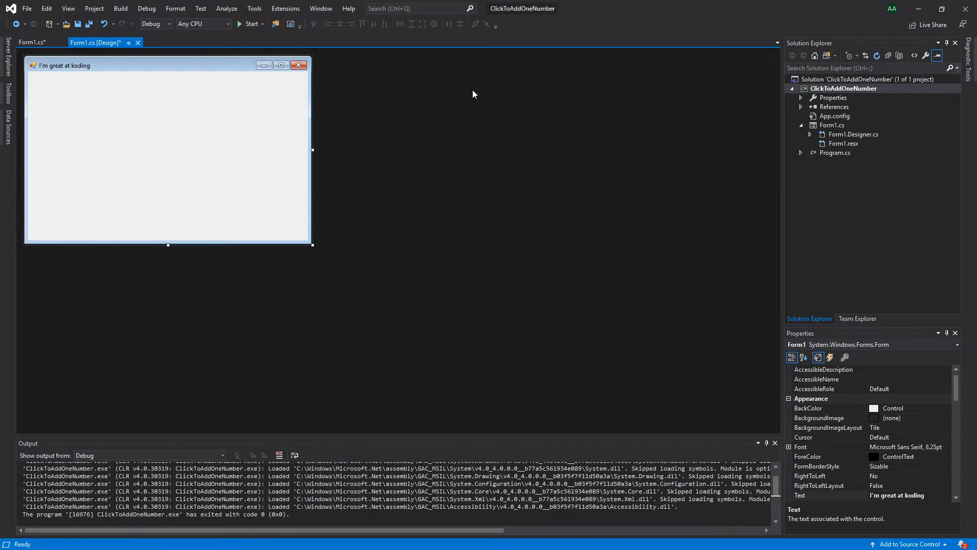
Build and run the retitled app, then close it.
left_click(247, 24)
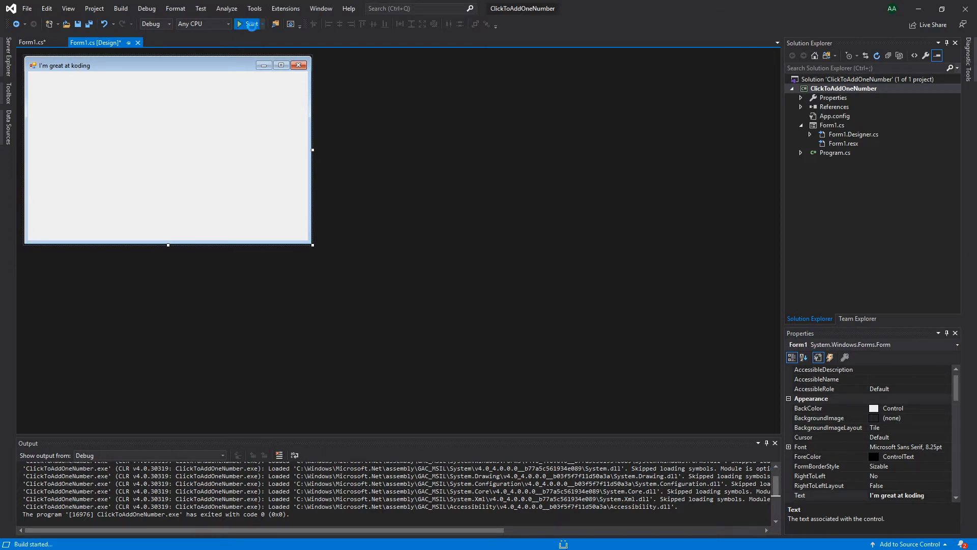
left_click(244, 24)
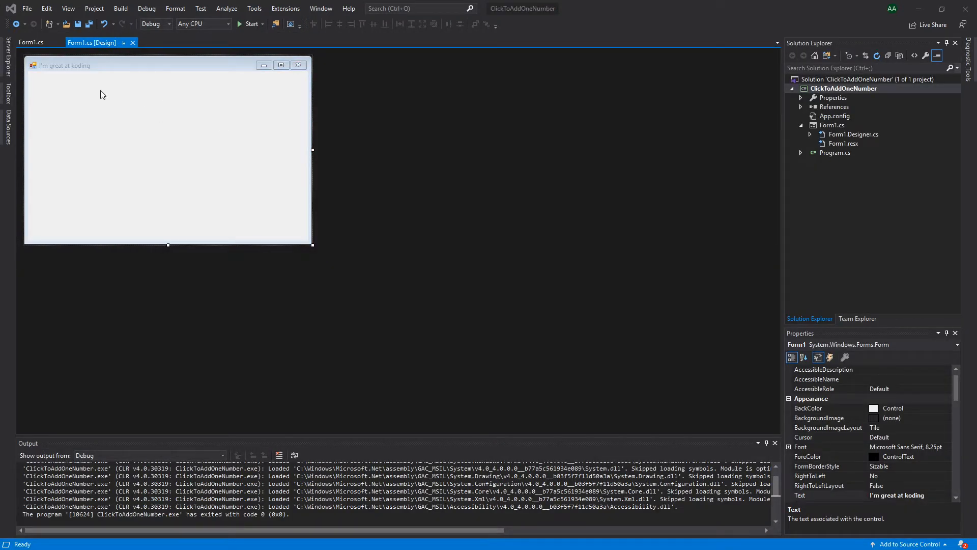
mouse_move(6, 87)
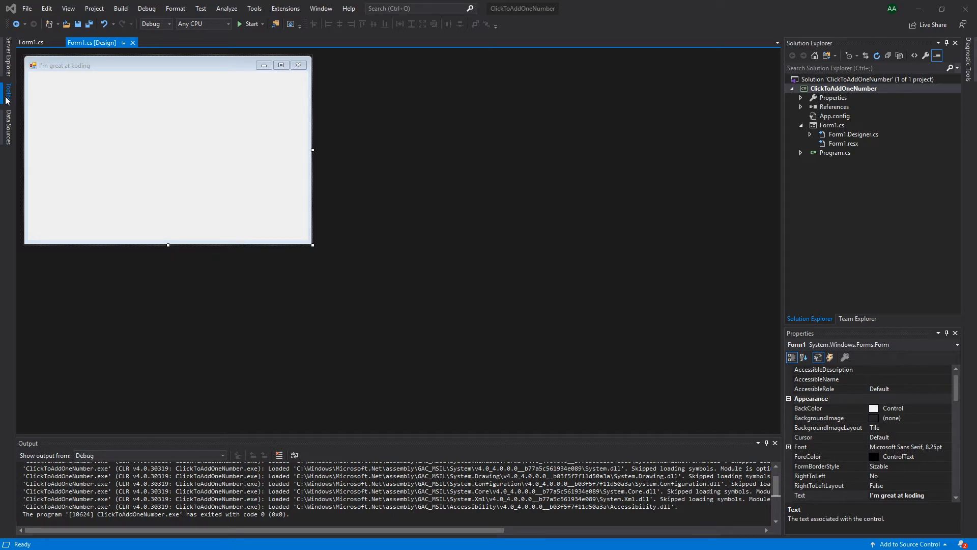
Place button1 on the form and enlarge it below the title.
left_click(68, 9)
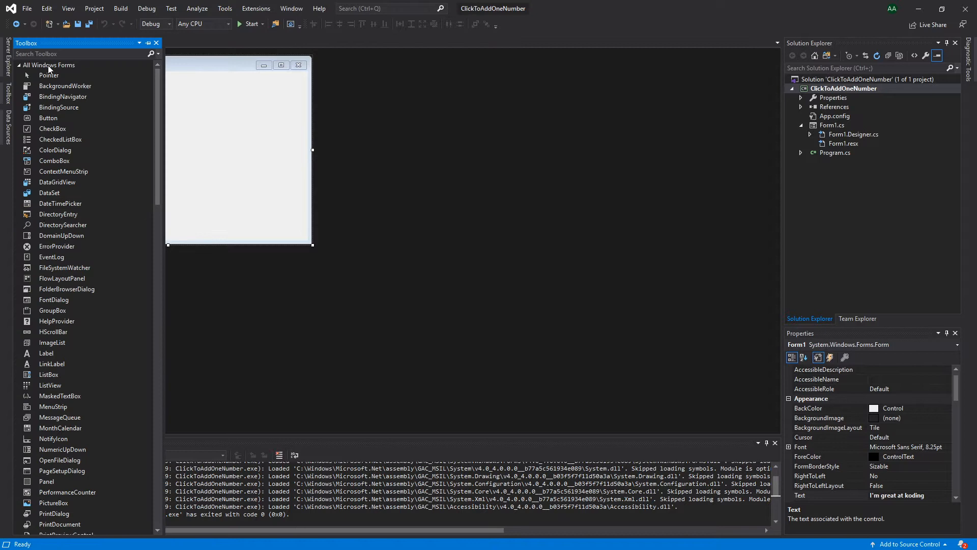
type("button")
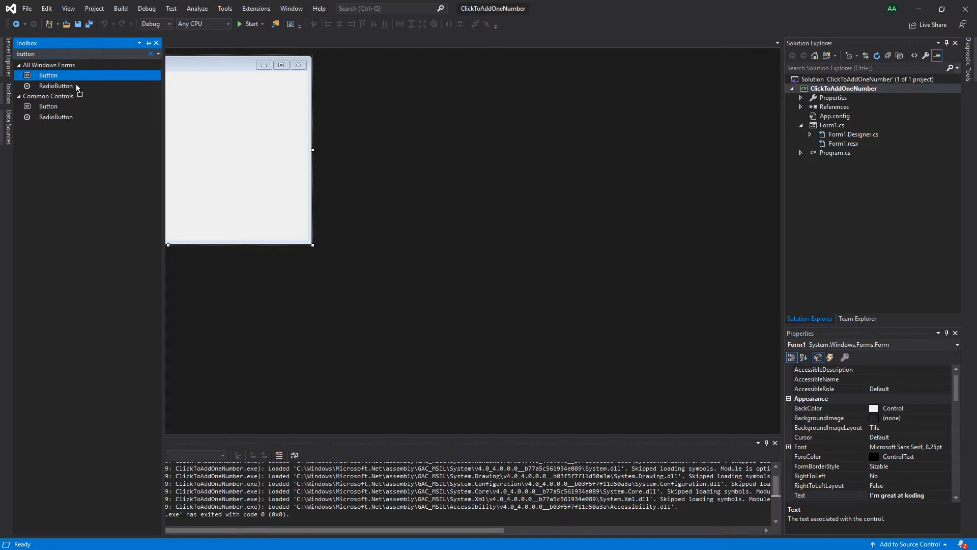
left_click_drag(48, 75, 150, 122)
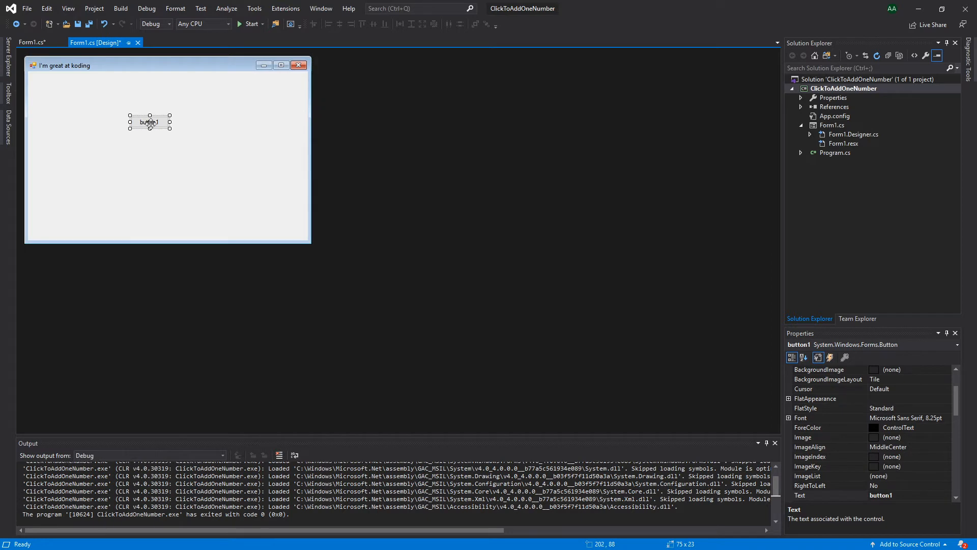
left_click_drag(169, 129, 250, 184)
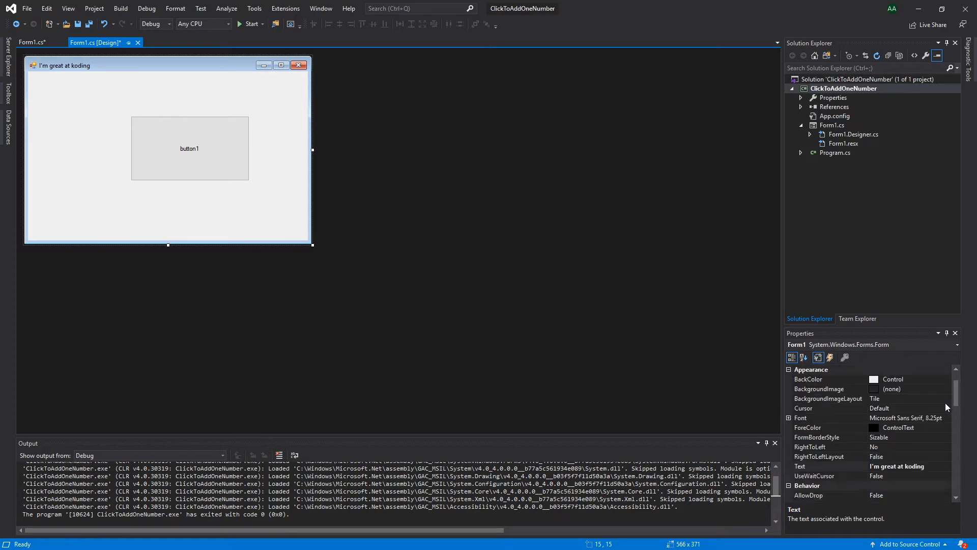
Set Form1 height to 160 and stretch button1 to about 200×97.
scroll("down", 3)
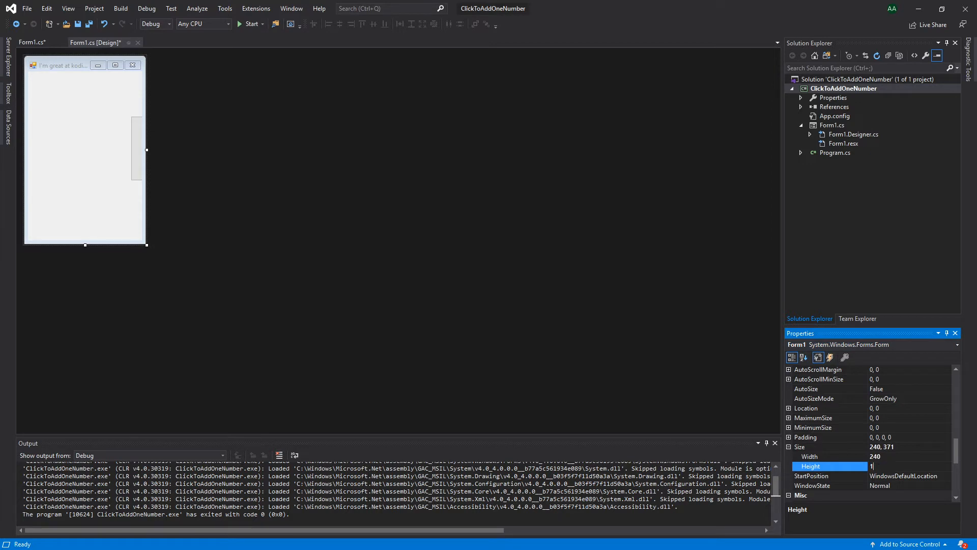
type("160")
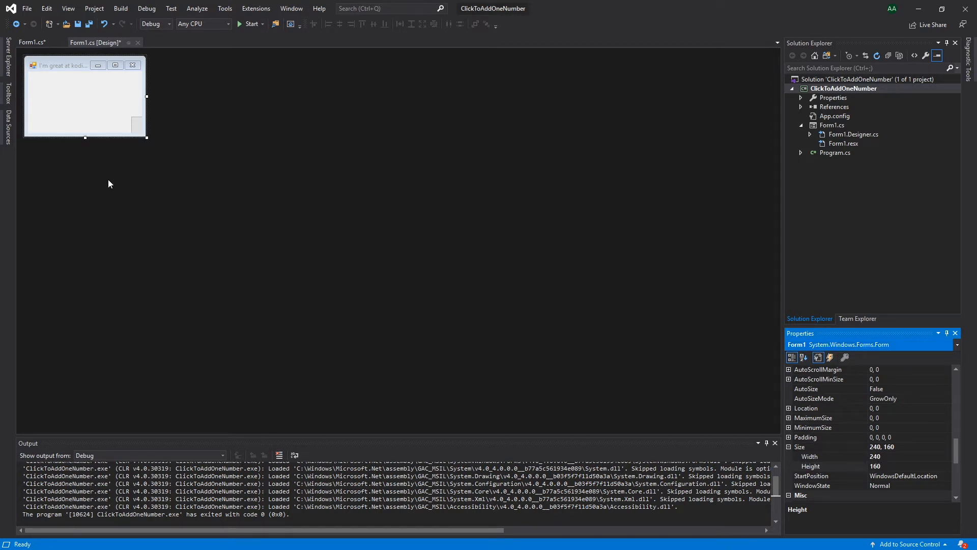
left_click_drag(130, 116, 252, 182)
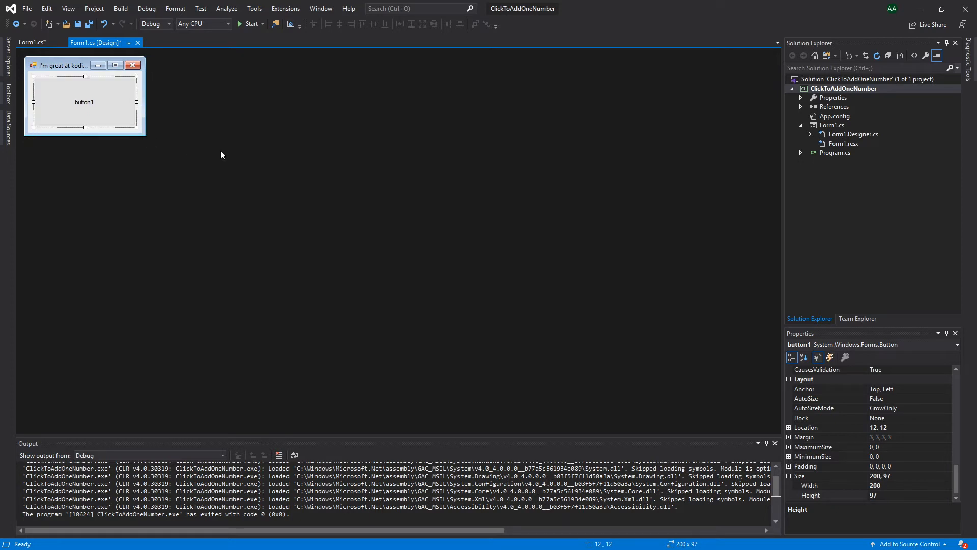
mouse_move(288, 172)
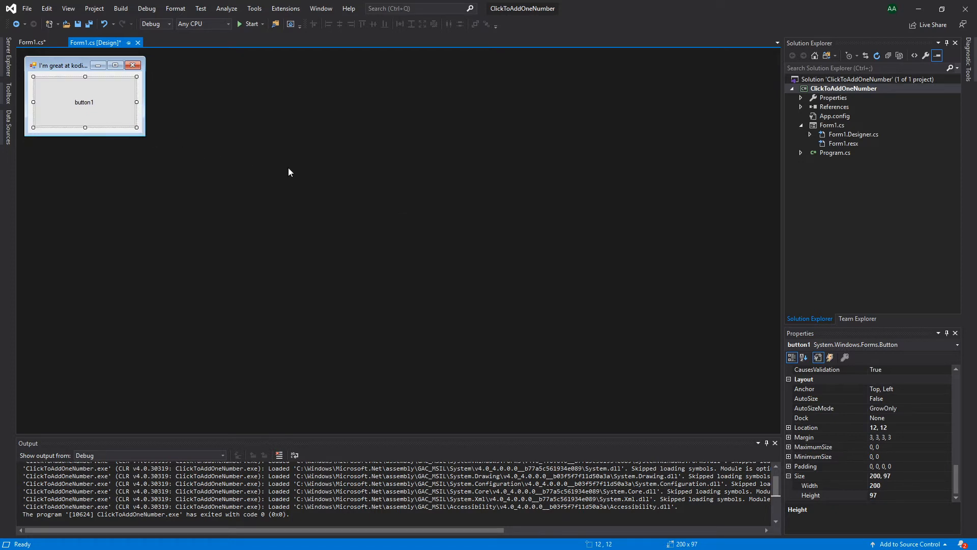
mouse_move(645, 357)
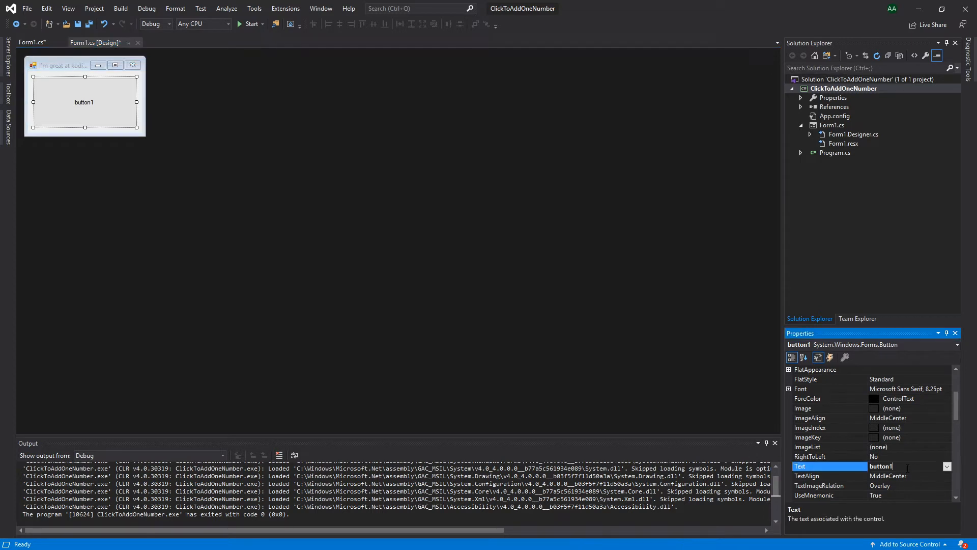
Set button1's Text to 'A better button title' and expand its Font property.
type("A better")
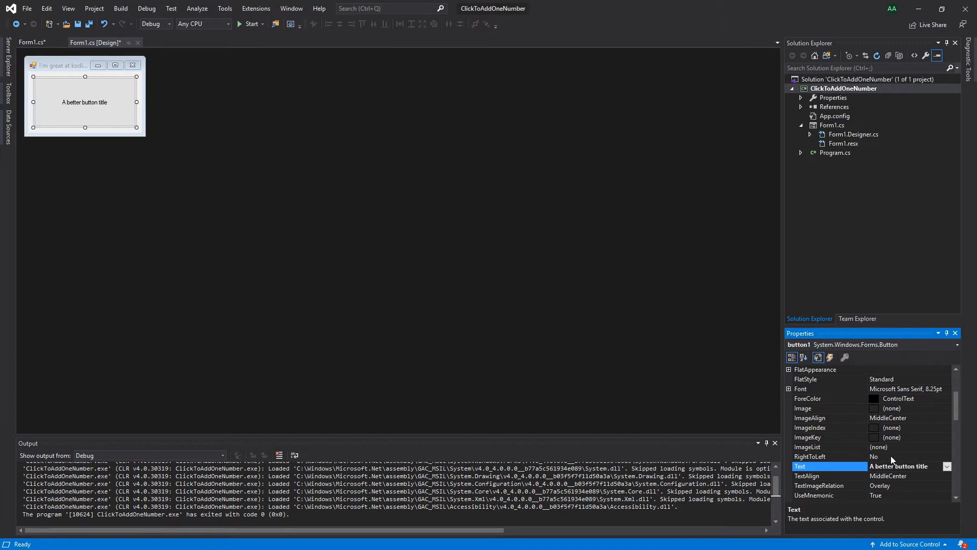
left_click(829, 388)
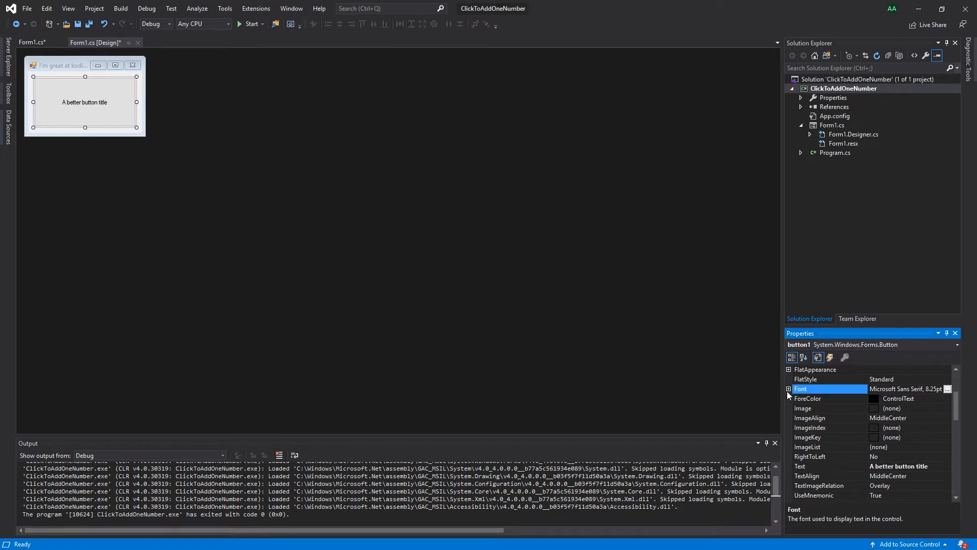
left_click(789, 388)
type("24")
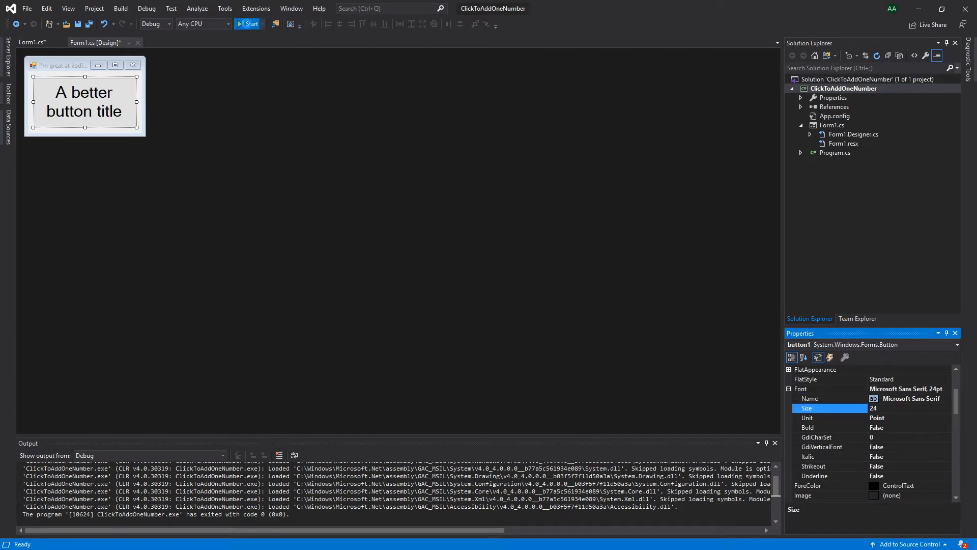
Run the app to preview the 24 pt button caption.
left_click(248, 24)
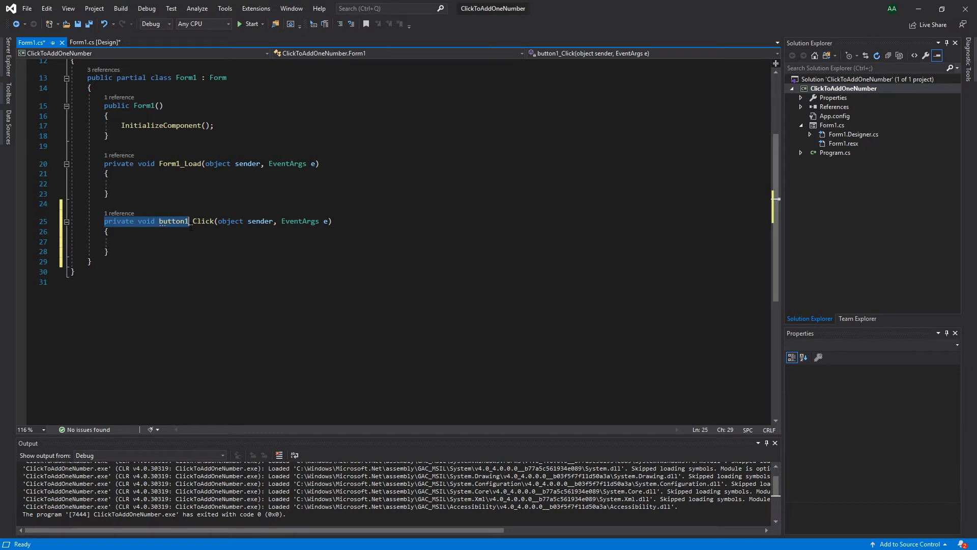
Insert a blank line at the top of the Form1 class body.
double_click(230, 221)
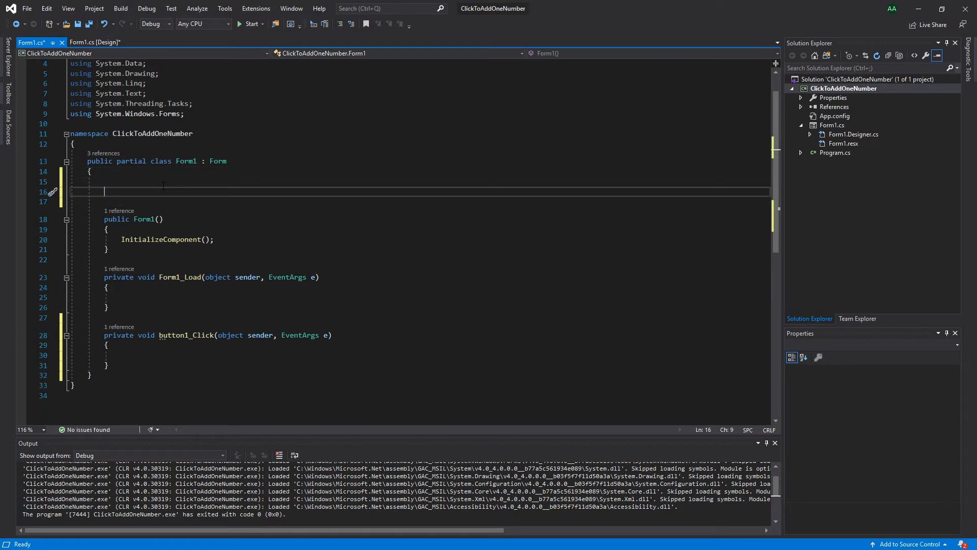
Declare a 'private int counter;' field in the Form1 class.
type("private int")
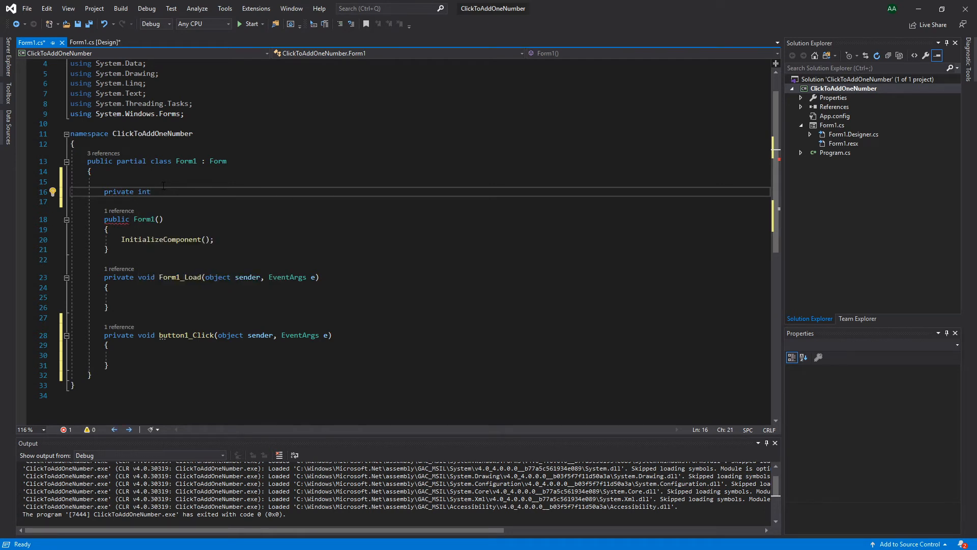
type("counter")
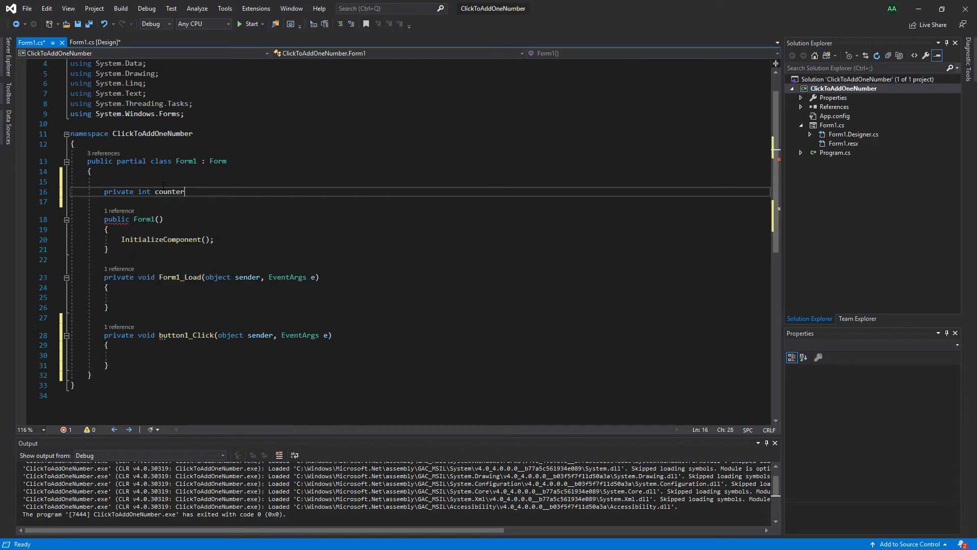
type(";")
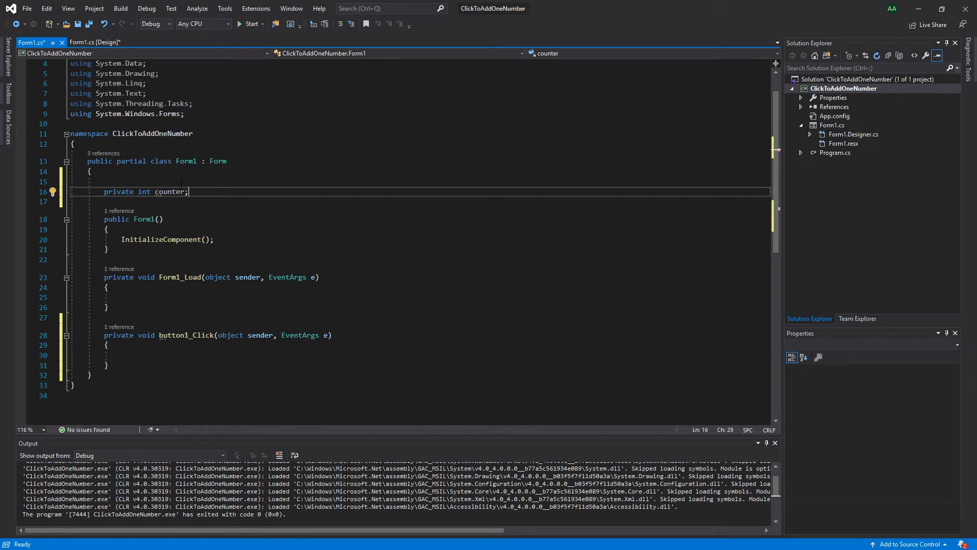
Add 'counter += 1;' inside button1_Click and run the app.
left_click(168, 365)
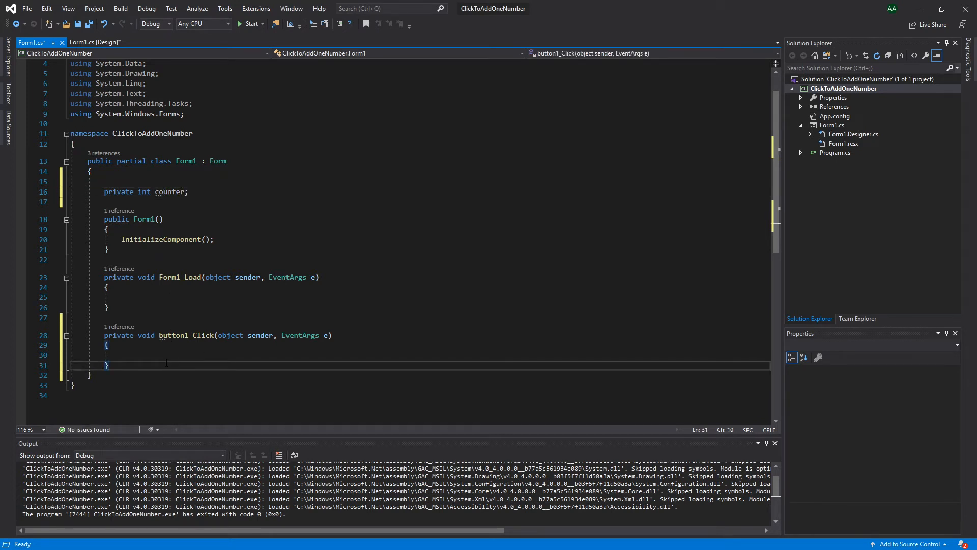
type("counter")
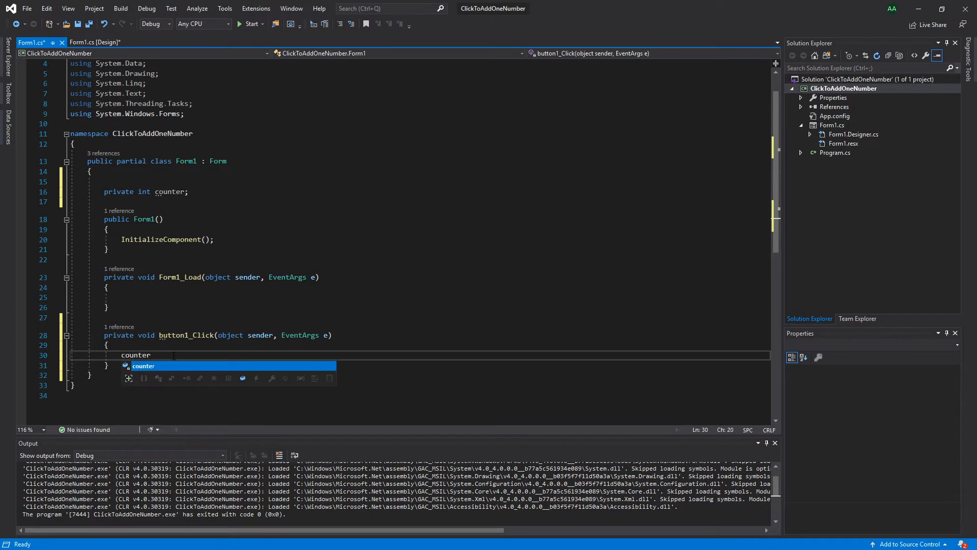
type("+= 1")
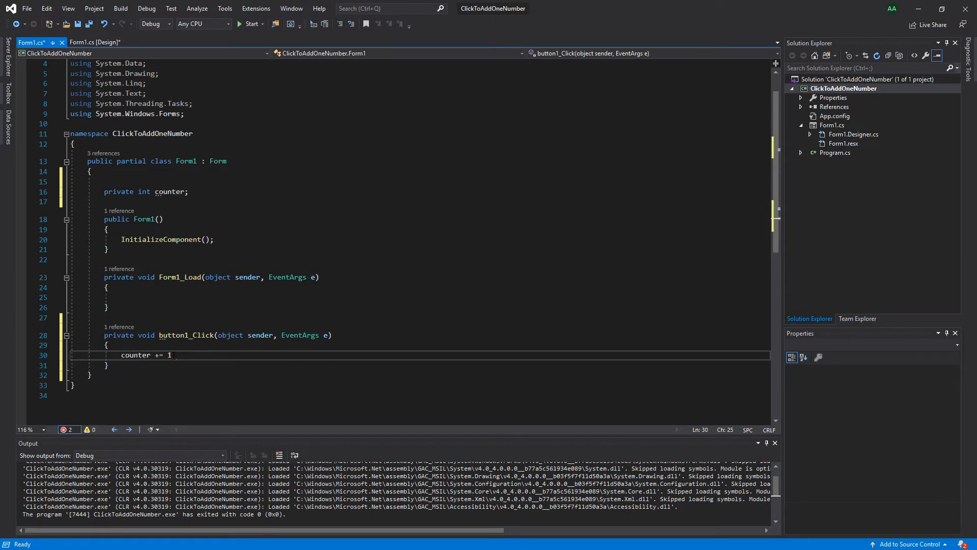
type(";")
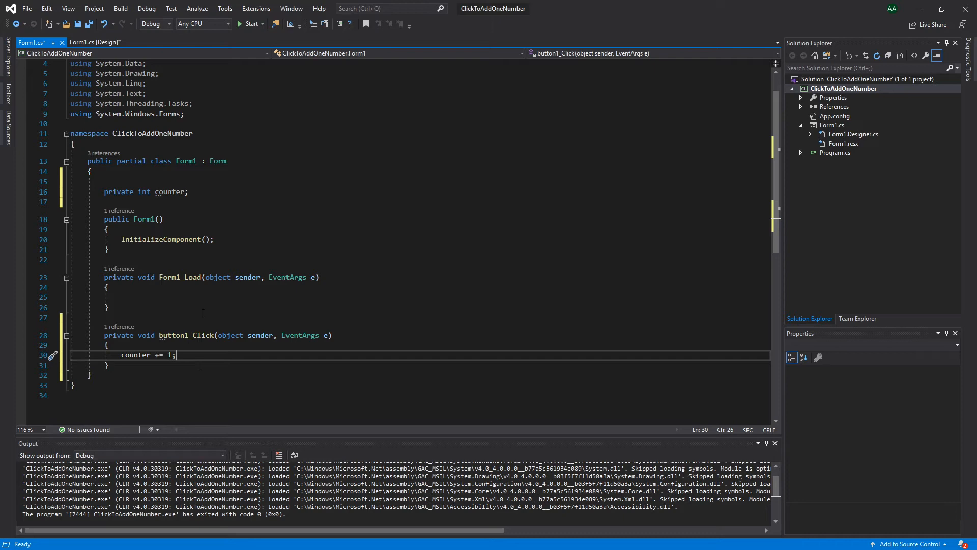
left_click(248, 24)
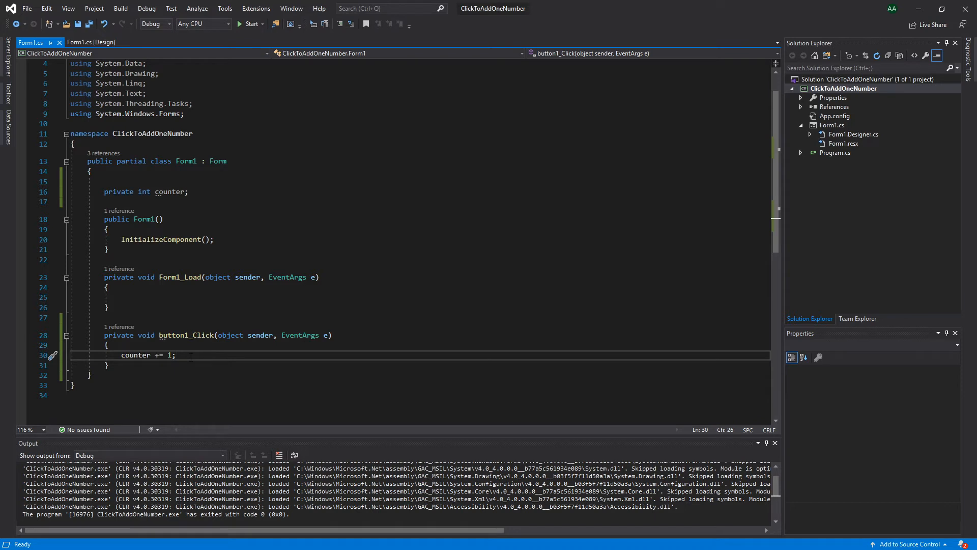
Add 'button1.Text = counter.ToString();' to button1_Click, declining the old build, and rerun.
key("enter")
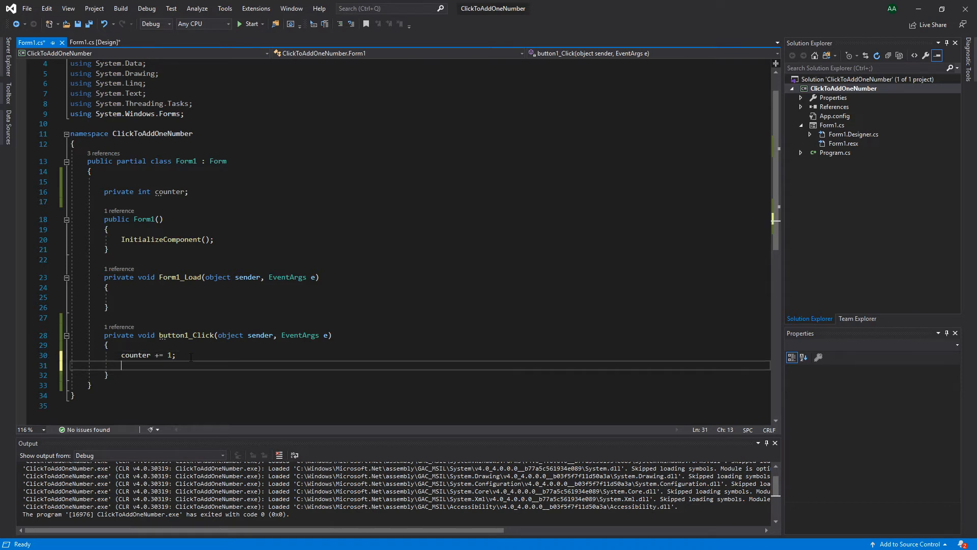
type("button1.")
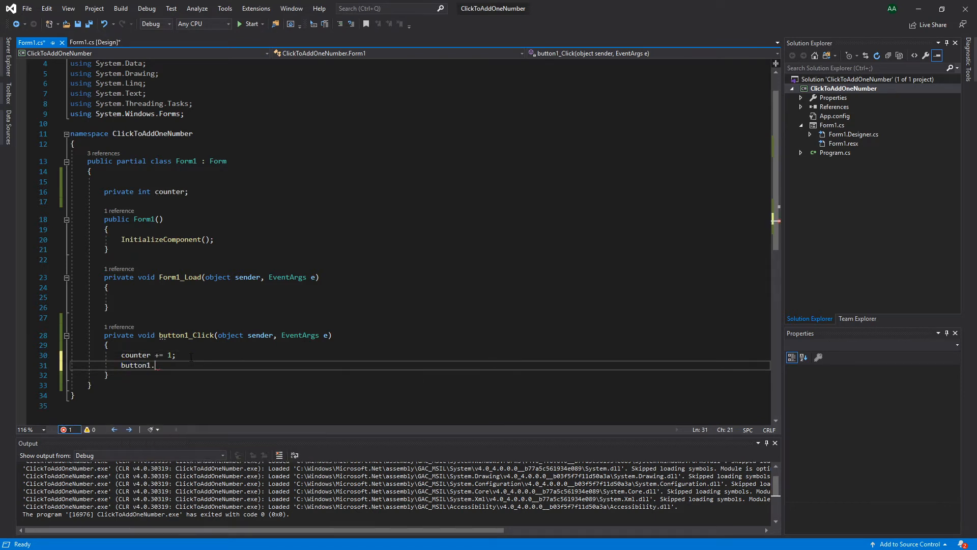
type("Tes")
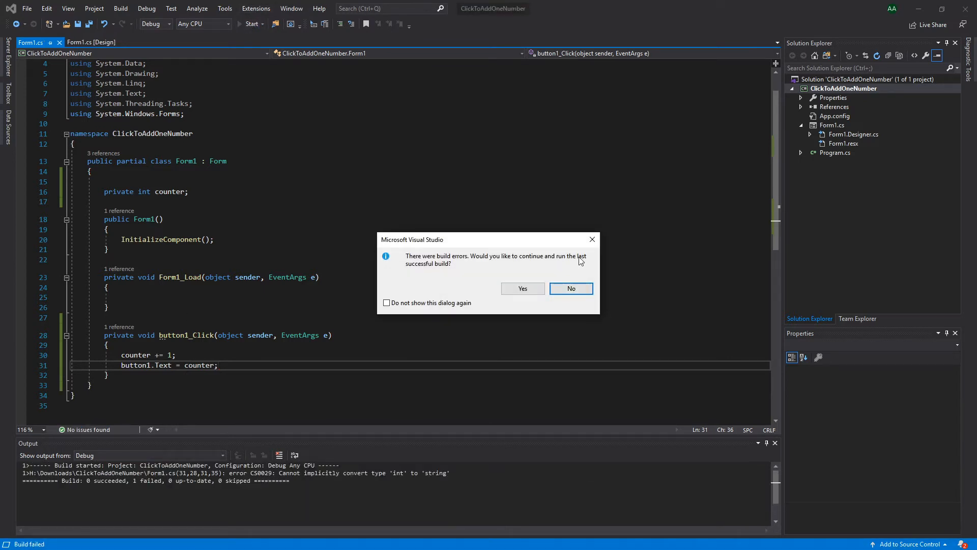
left_click(570, 288)
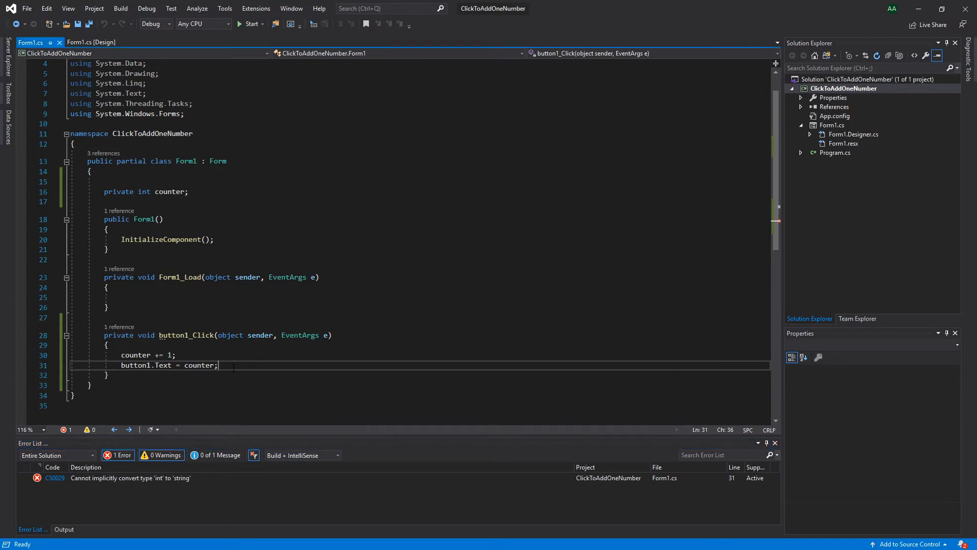
type(".ToString")
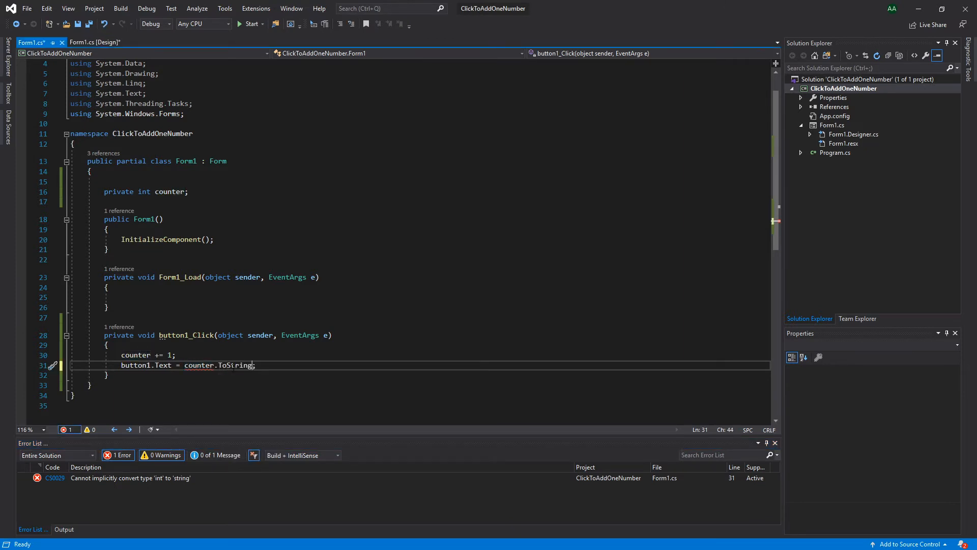
type("()")
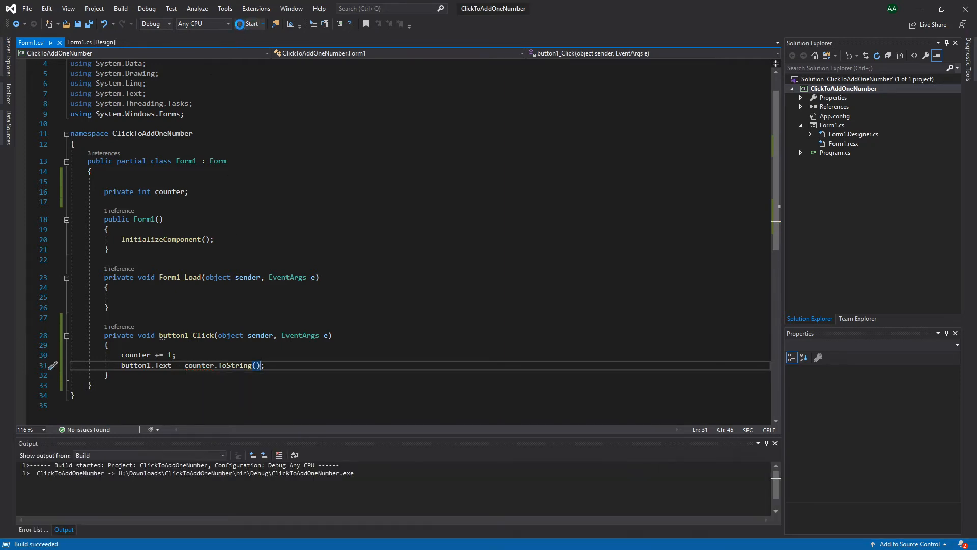
left_click(248, 23)
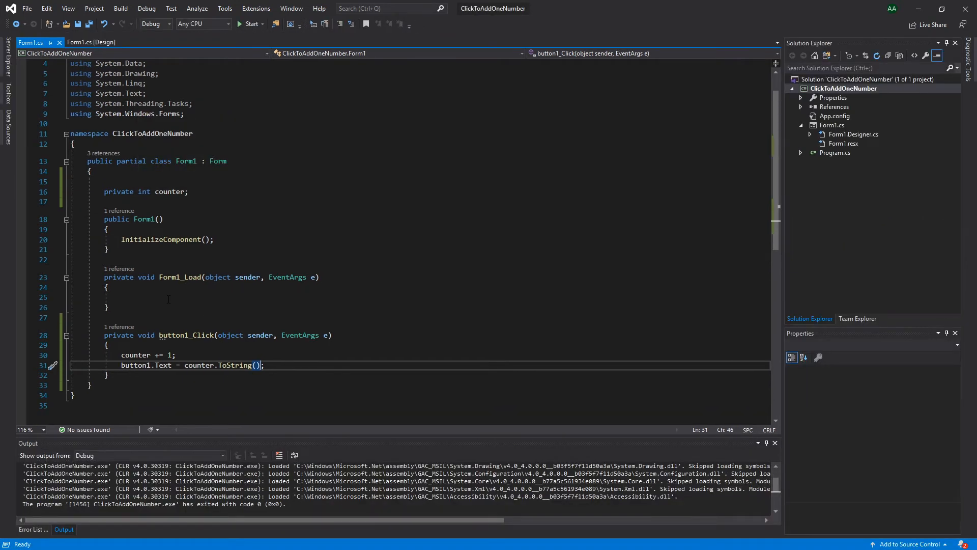
left_click(181, 297)
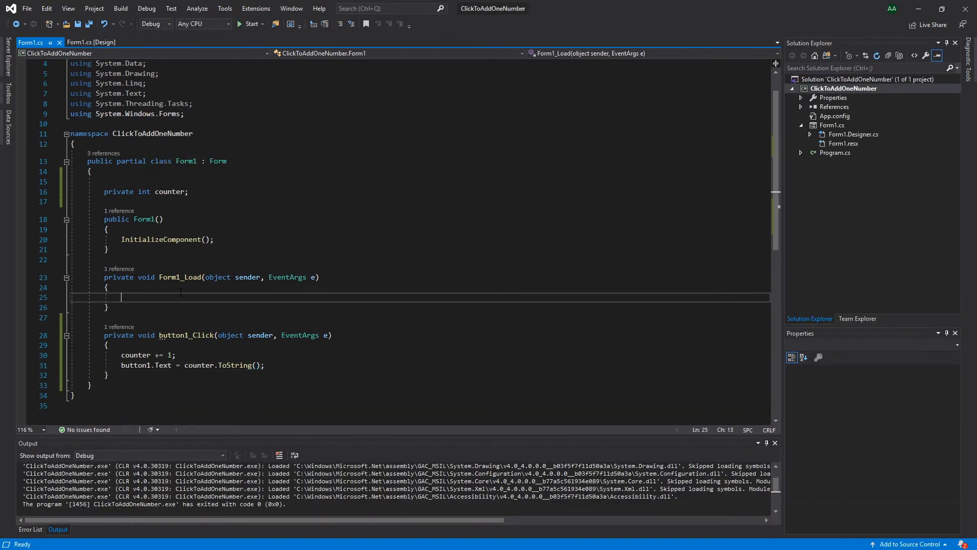
Set 'counter = 0;' in Form1_Load, test clicking the button, and close the app.
type("counter = 0;")
type("button1.Text = counter.ToString();")
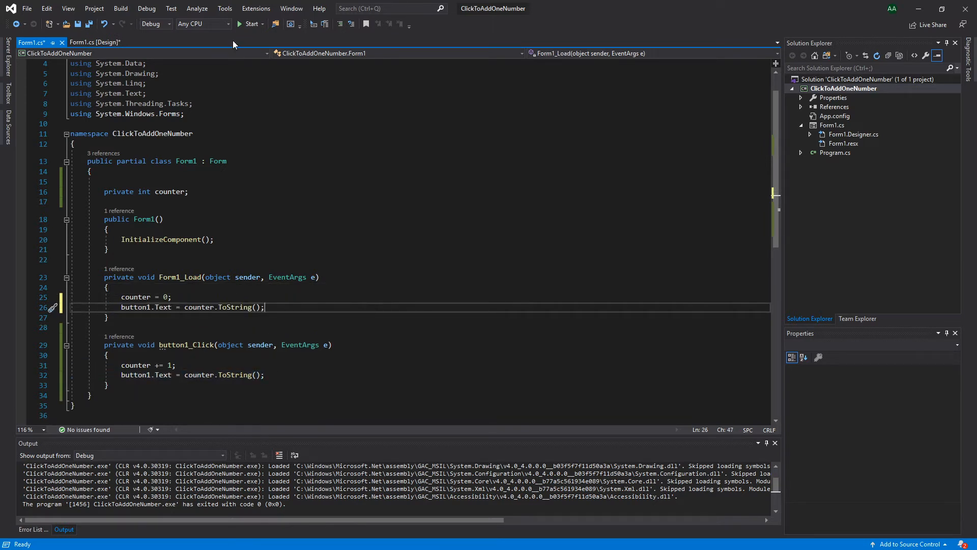
left_click(251, 24)
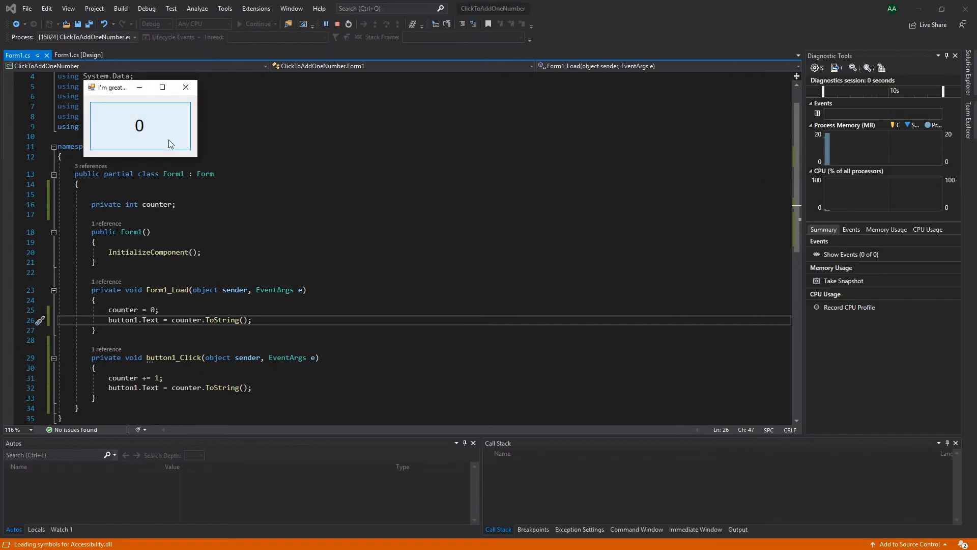
left_click(139, 126)
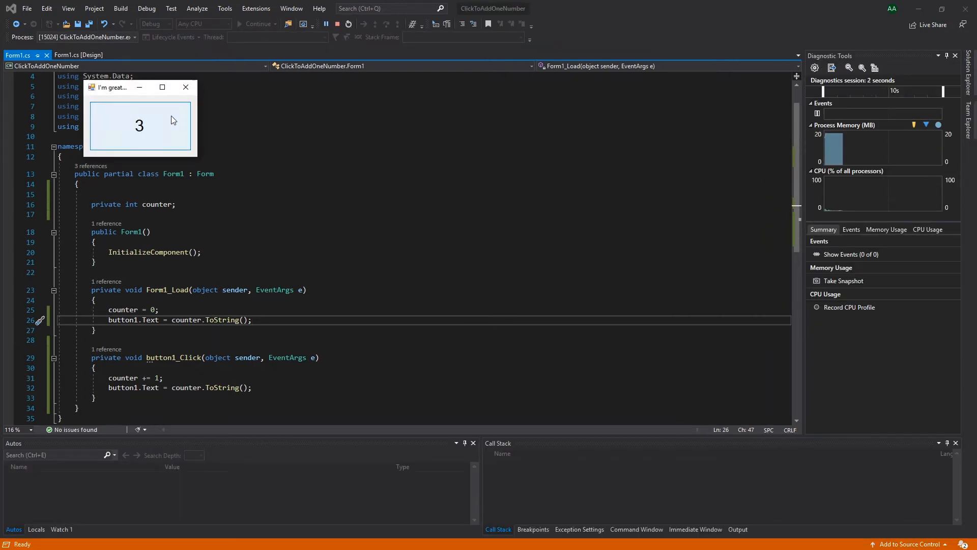
left_click(139, 125)
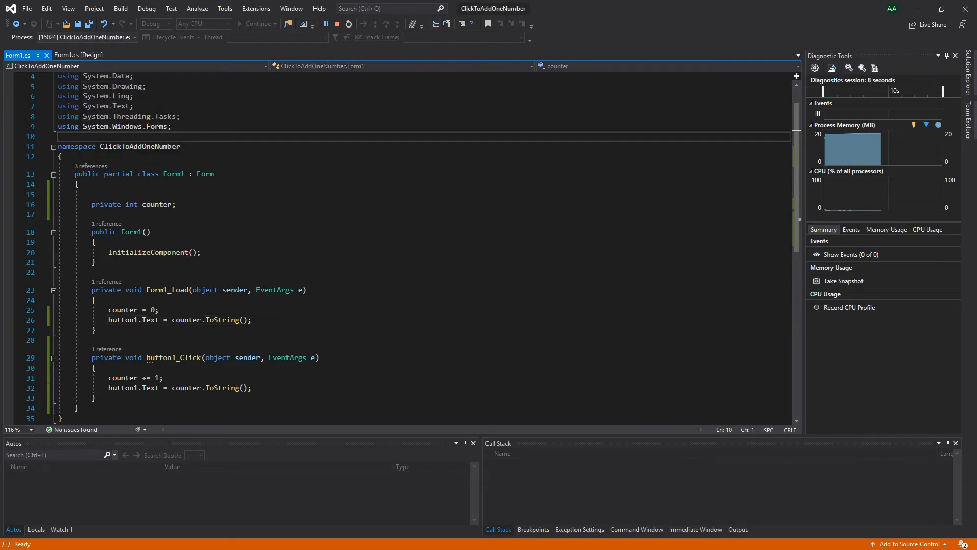
left_click(61, 156)
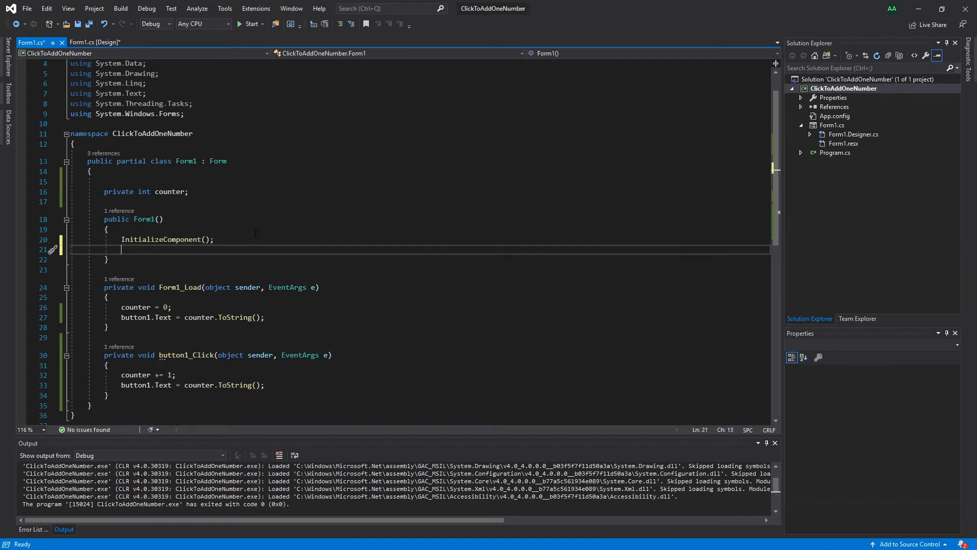
Add 'this.TopMost = true;' to the Form1 constructor, then test-run and close.
type("this.TopMost = true;")
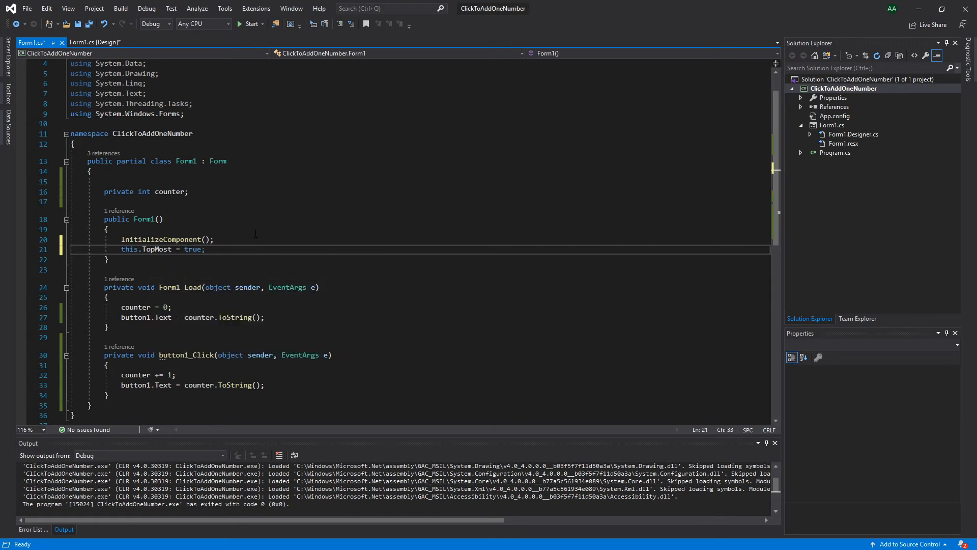
left_click(248, 24)
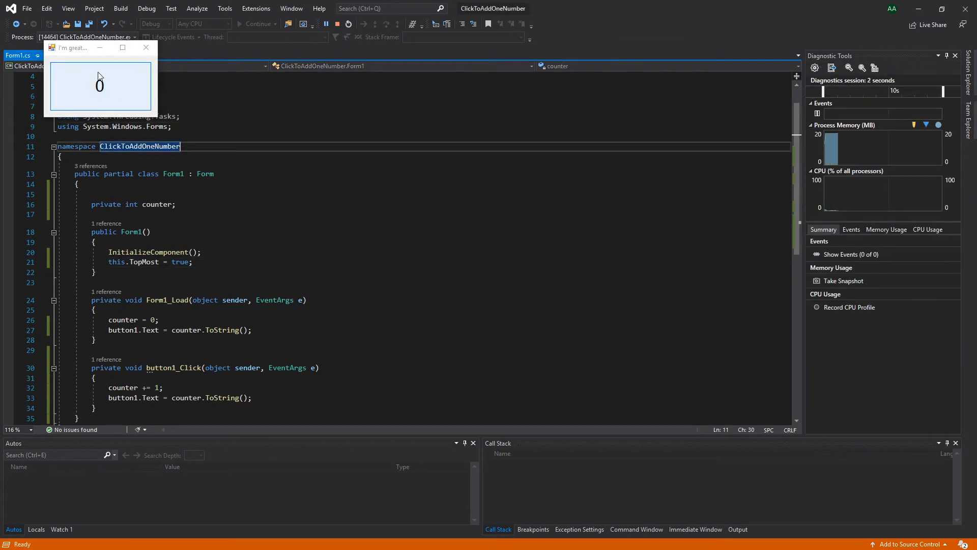
left_click(172, 126)
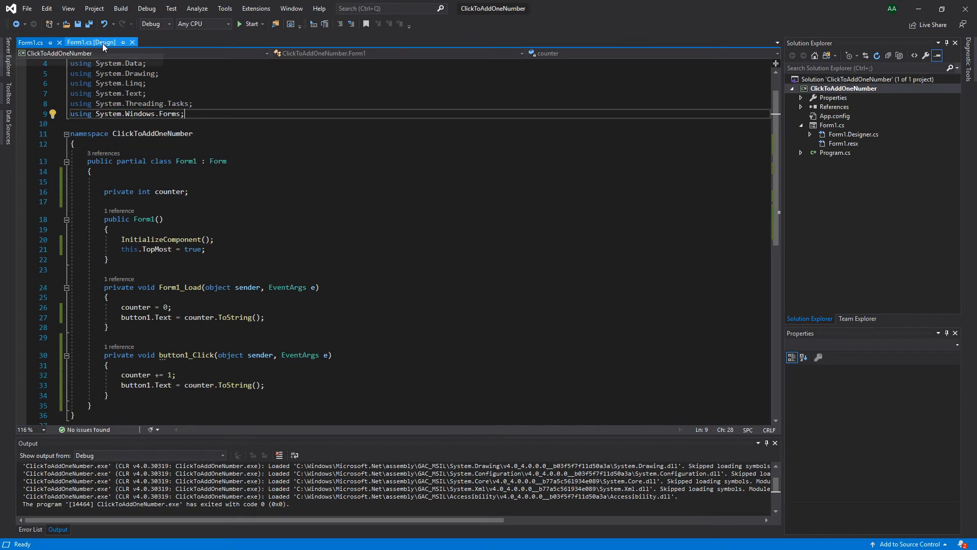
Open Form1.cs [Design] and browse for an .ico file from the Icon property.
left_click(92, 42)
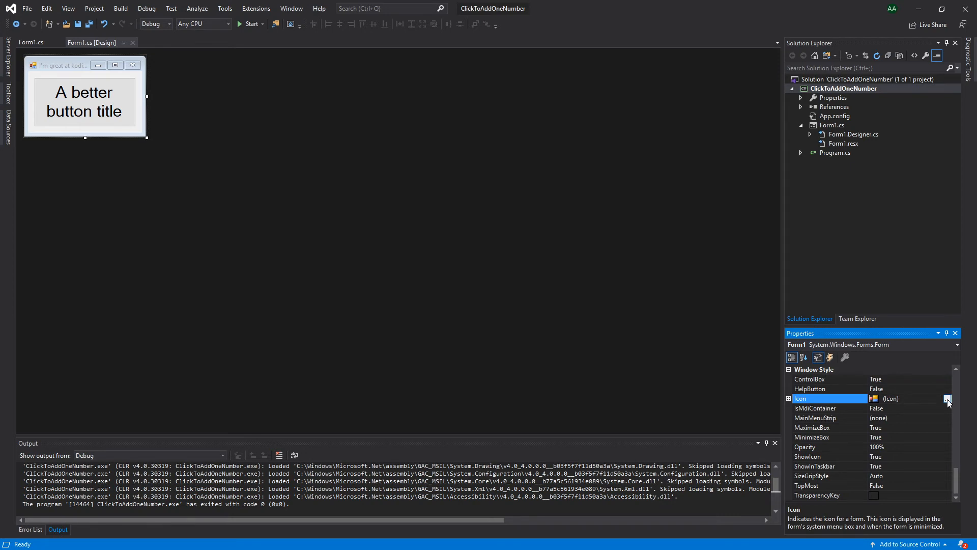
left_click(946, 398)
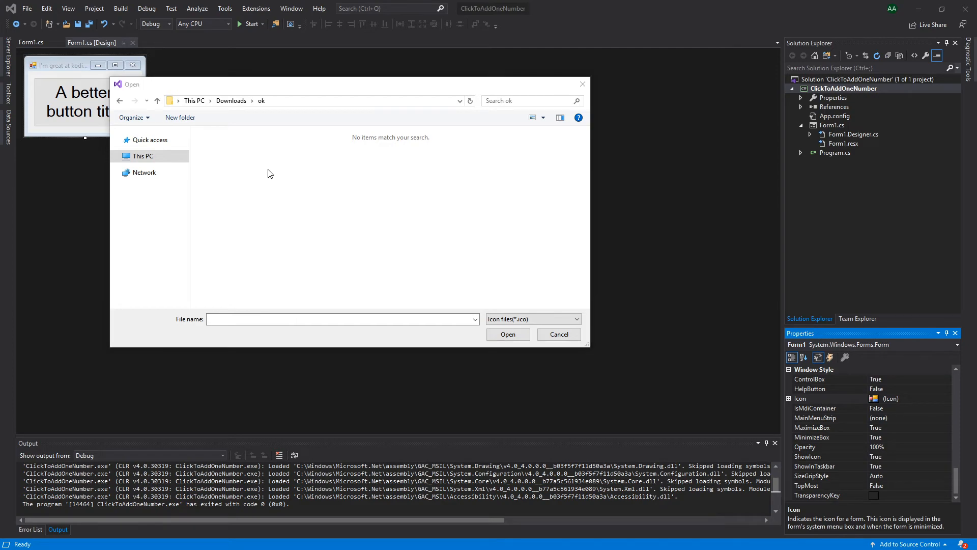
mouse_move(367, 158)
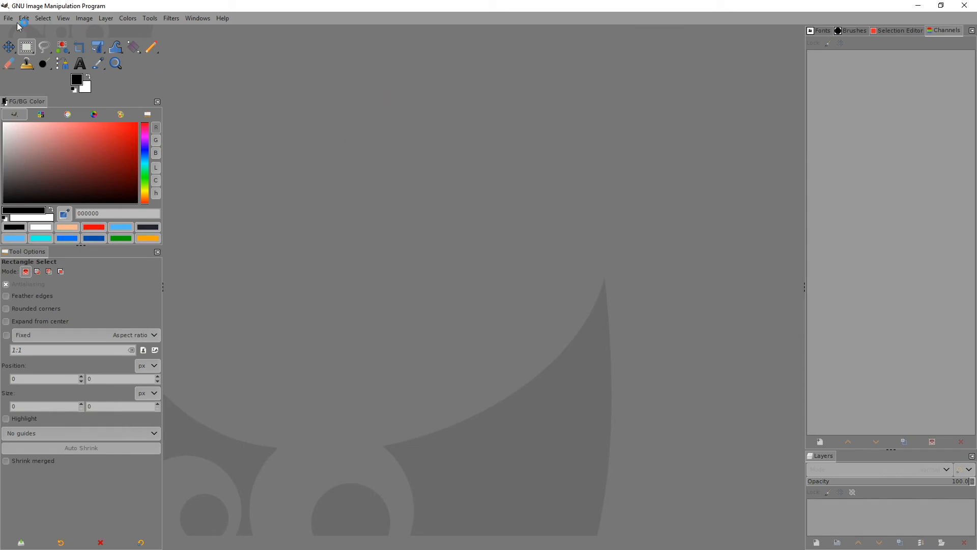
Create a new 32×32 image and type 'add1' in Arial at size 14.
left_click(9, 17)
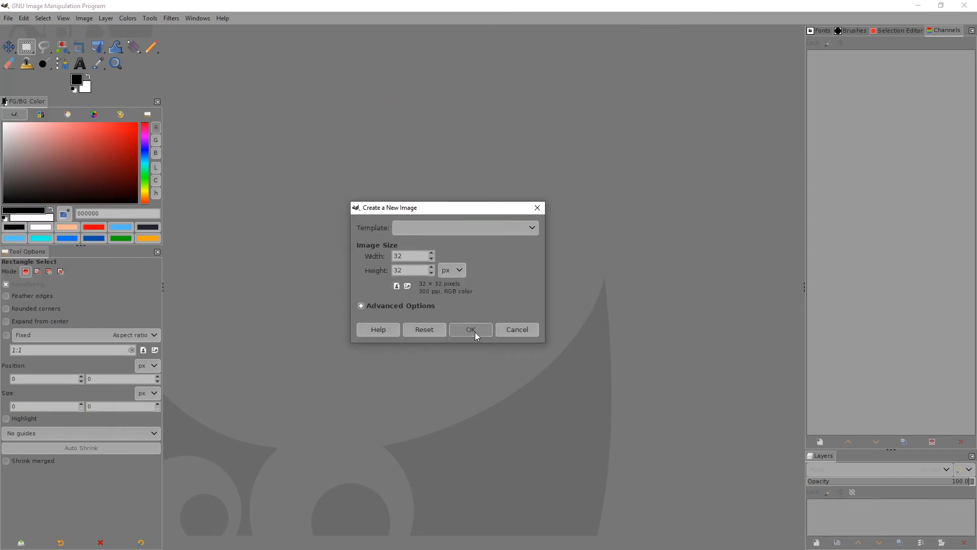
left_click(470, 330)
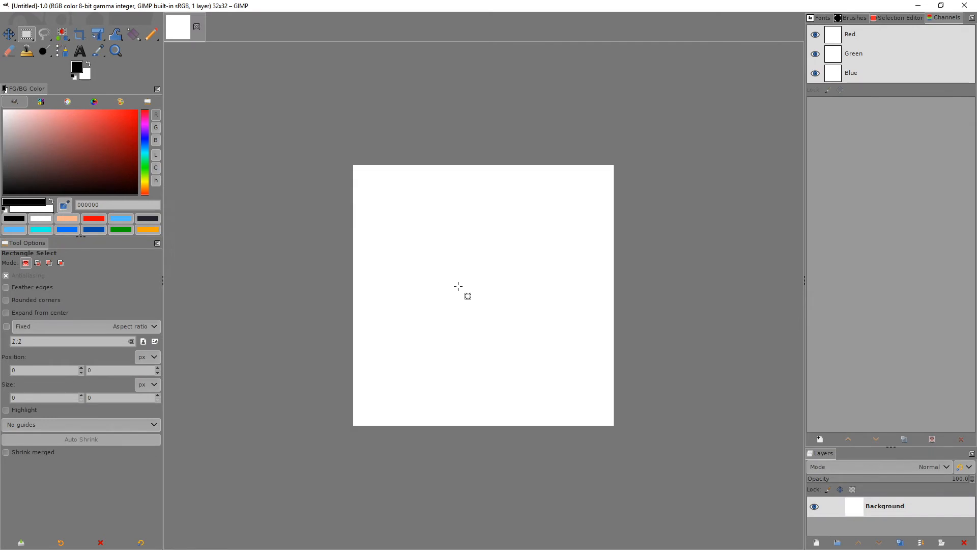
left_click(79, 51)
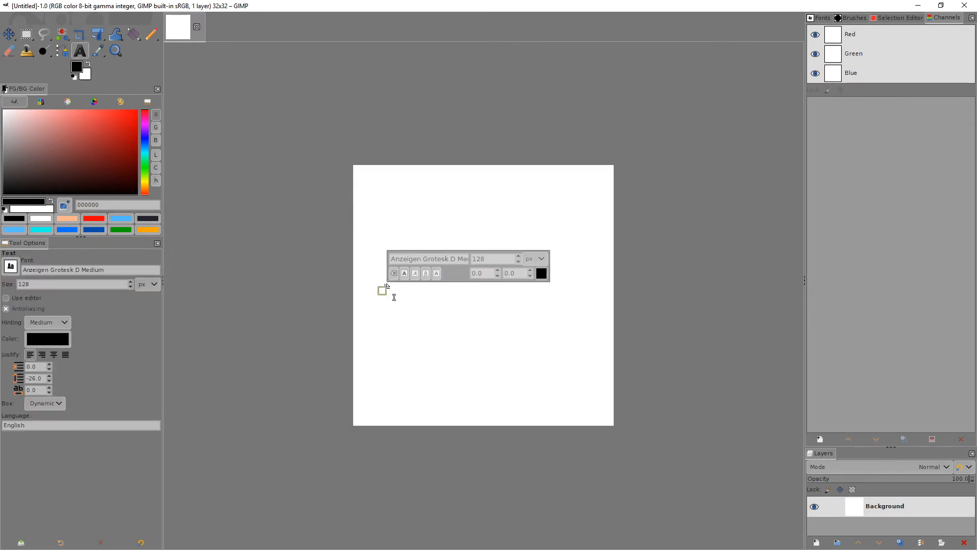
left_click(384, 285)
type("add1")
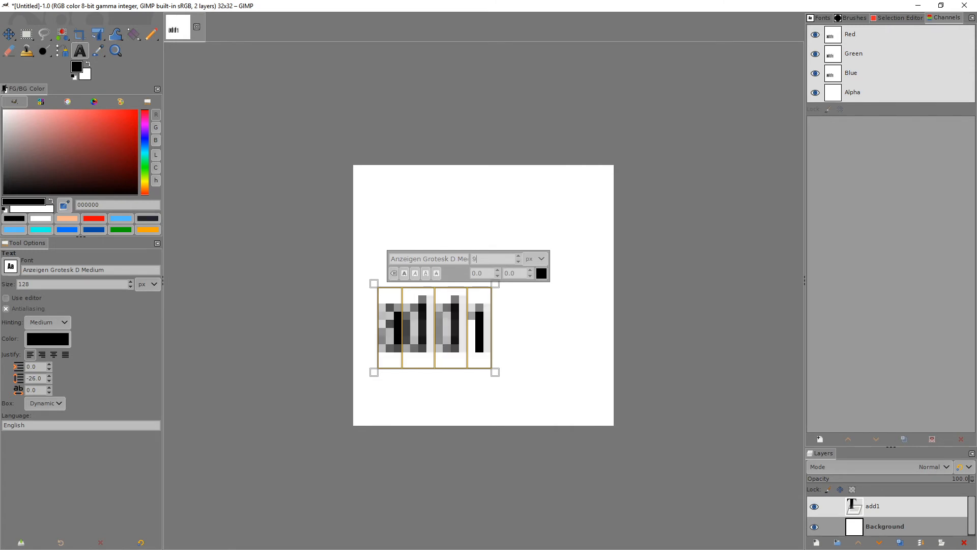
left_click(429, 258)
type("Arial")
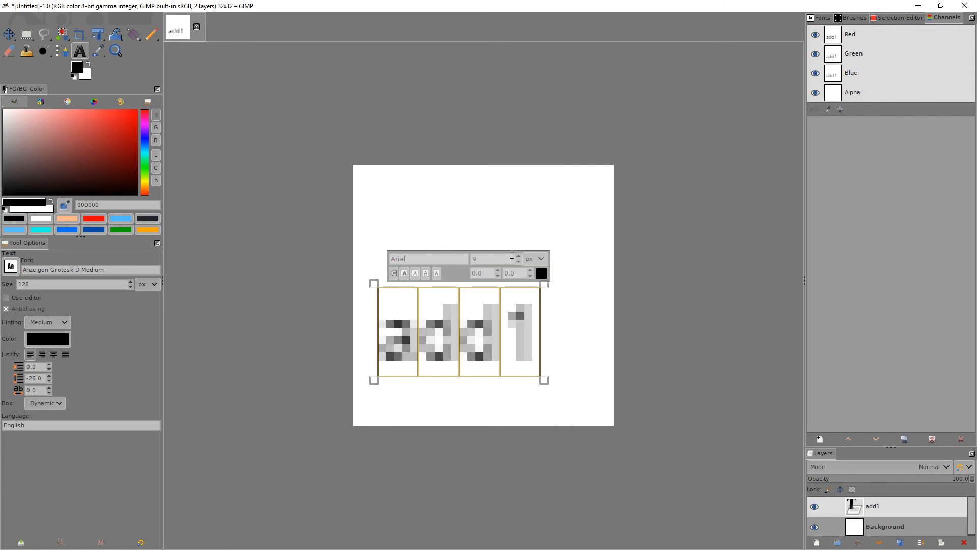
type("13")
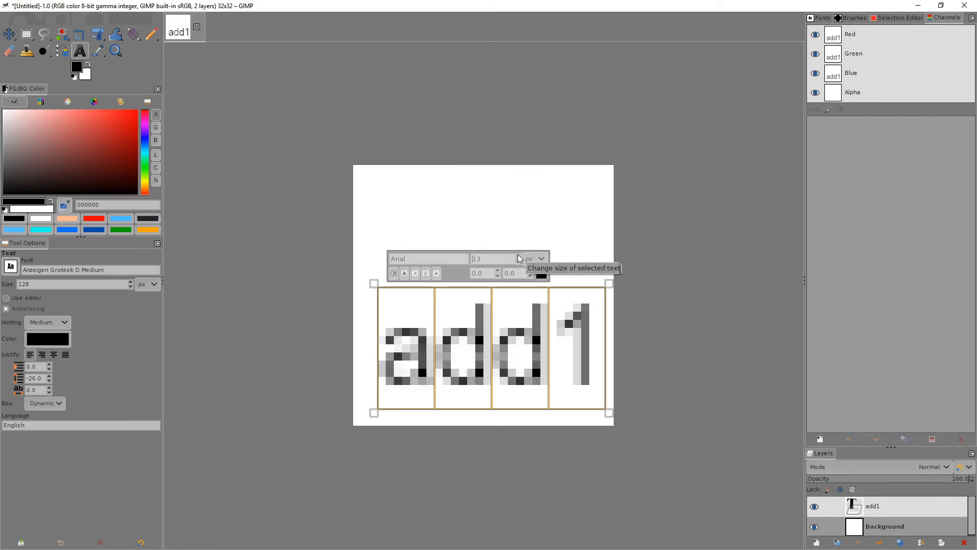
left_click(517, 256)
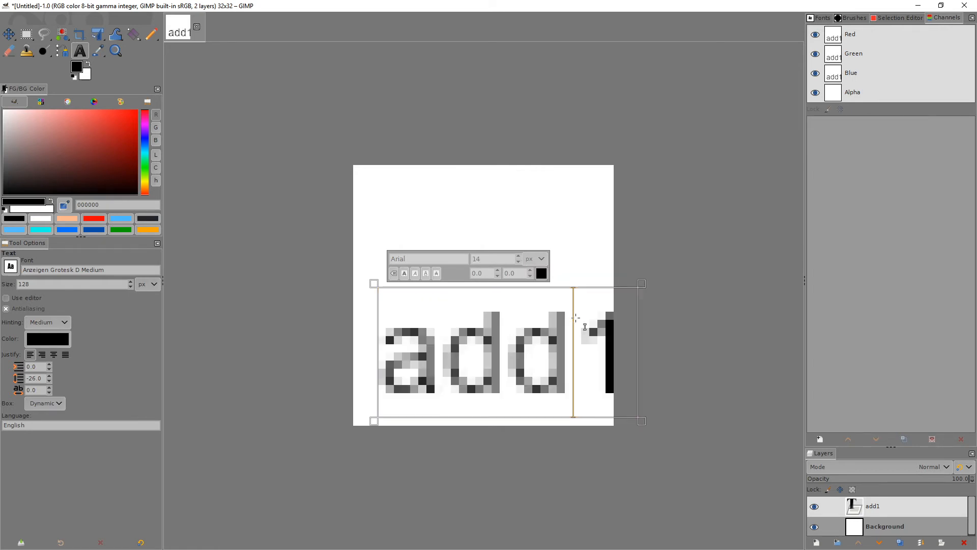
left_click(9, 34)
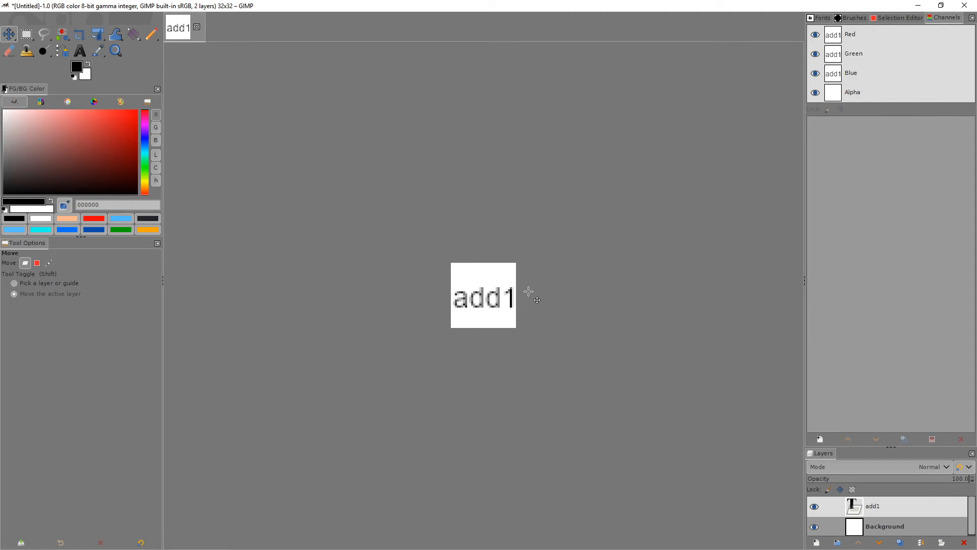
Flatten the add1 image and export it as the Windows icon besticon.ico.
right_click(529, 293)
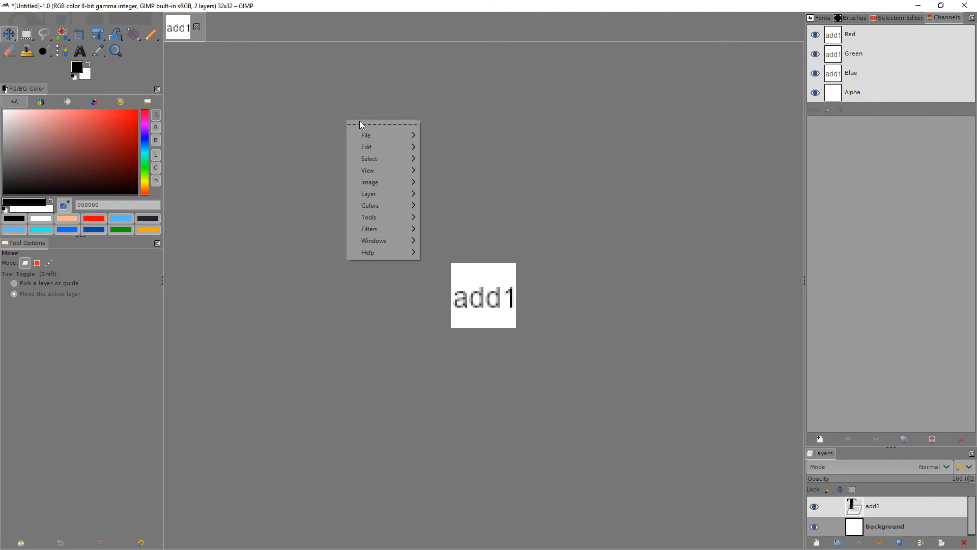
left_click(366, 134)
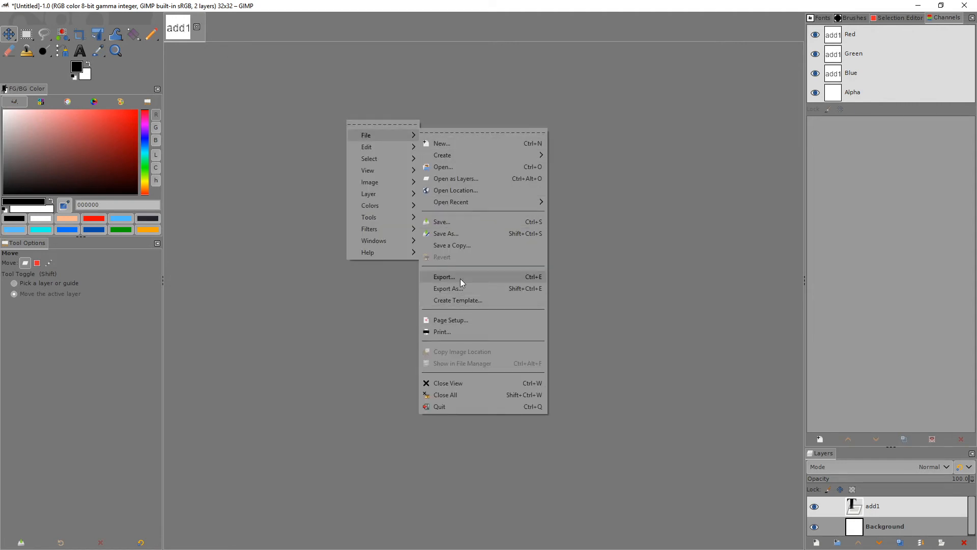
left_click(444, 276)
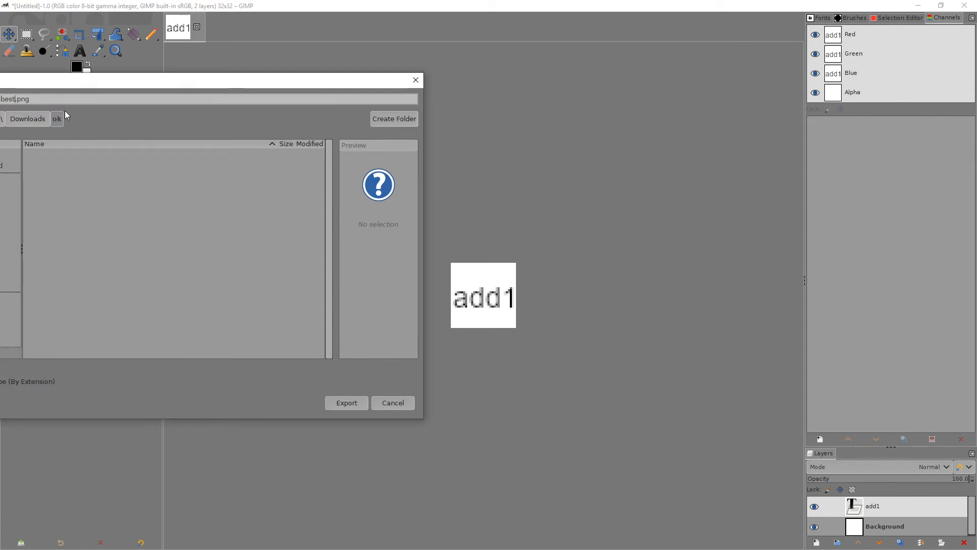
type("icon")
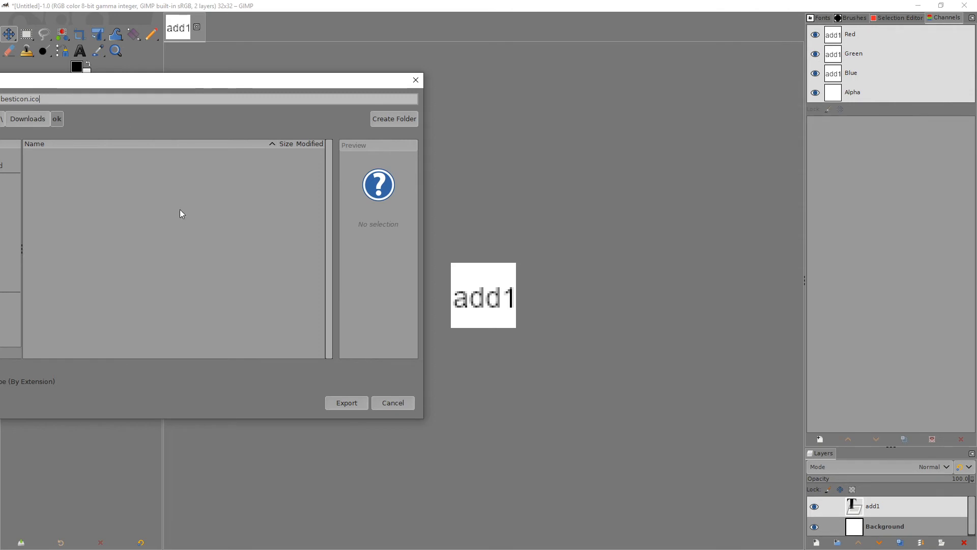
left_click(347, 402)
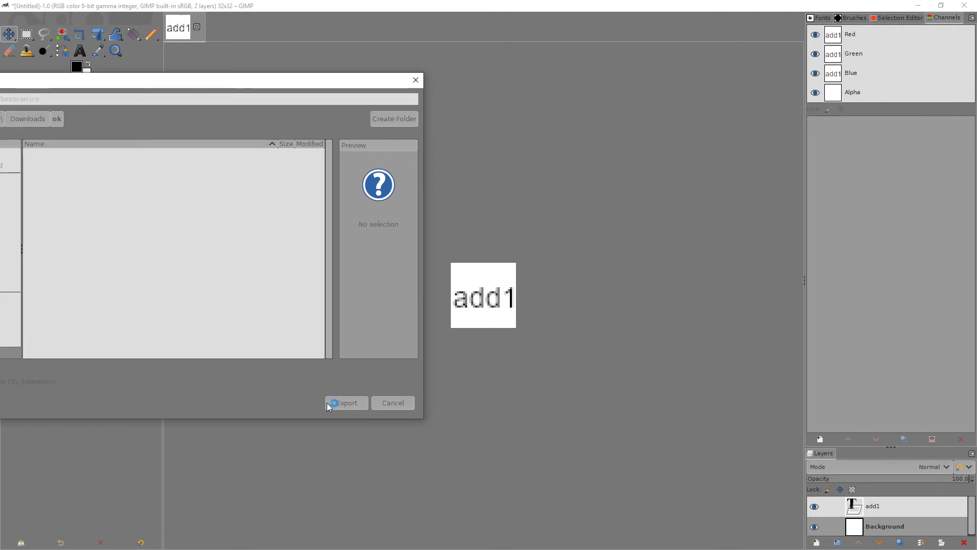
left_click(347, 402)
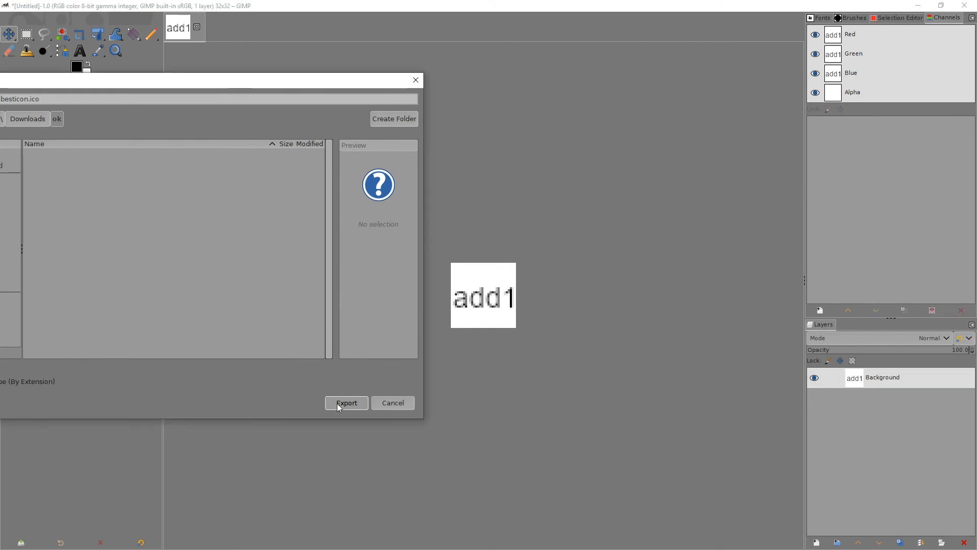
left_click(346, 402)
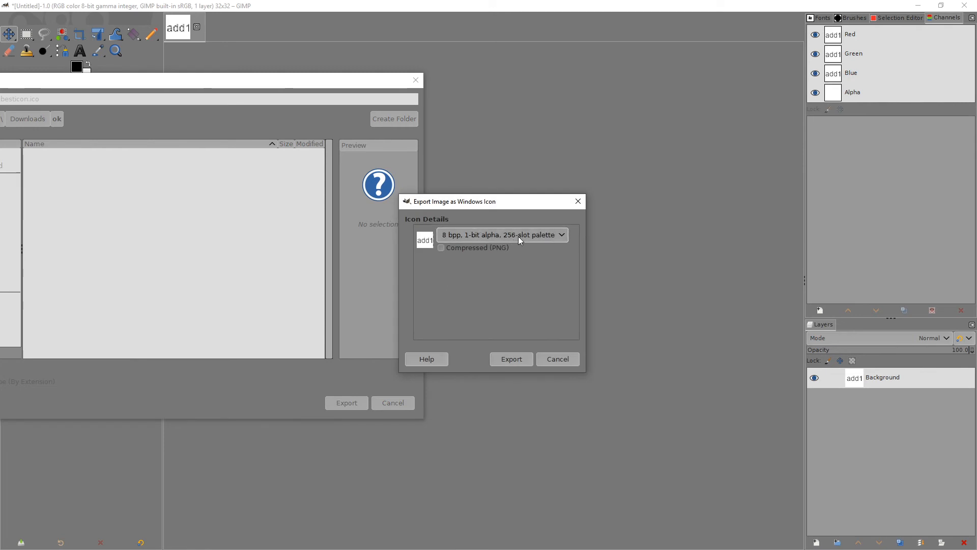
left_click(511, 359)
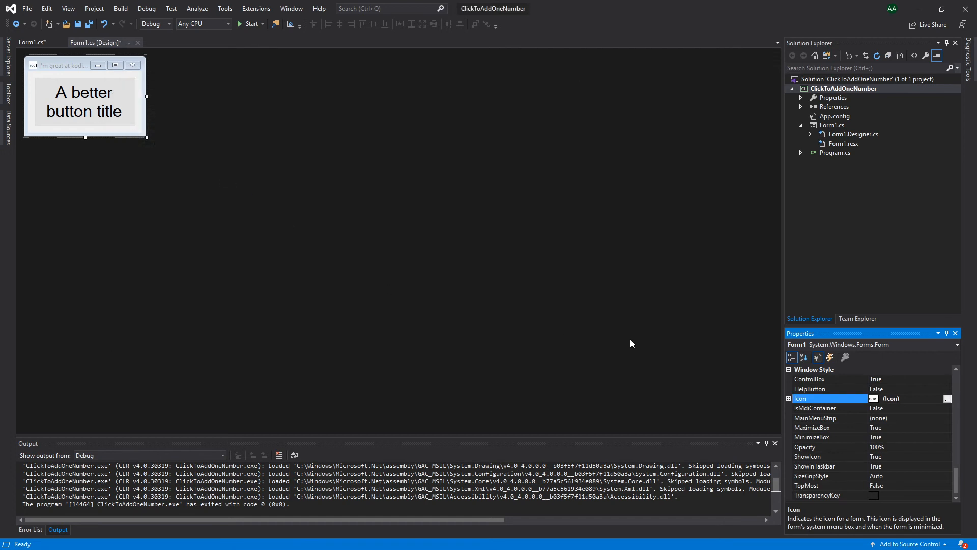
Run the click-counter app again, close it, and show Solution Explorer.
left_click(248, 24)
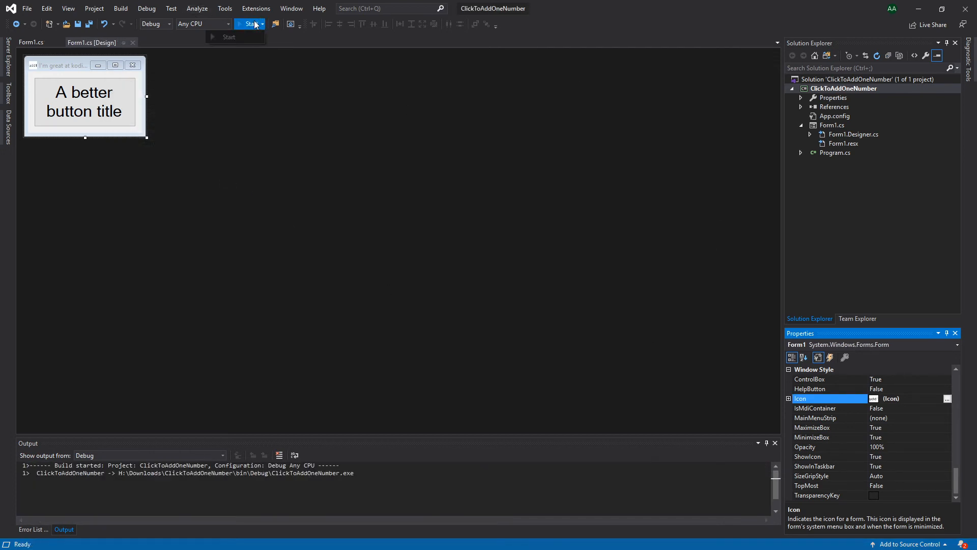
left_click(248, 24)
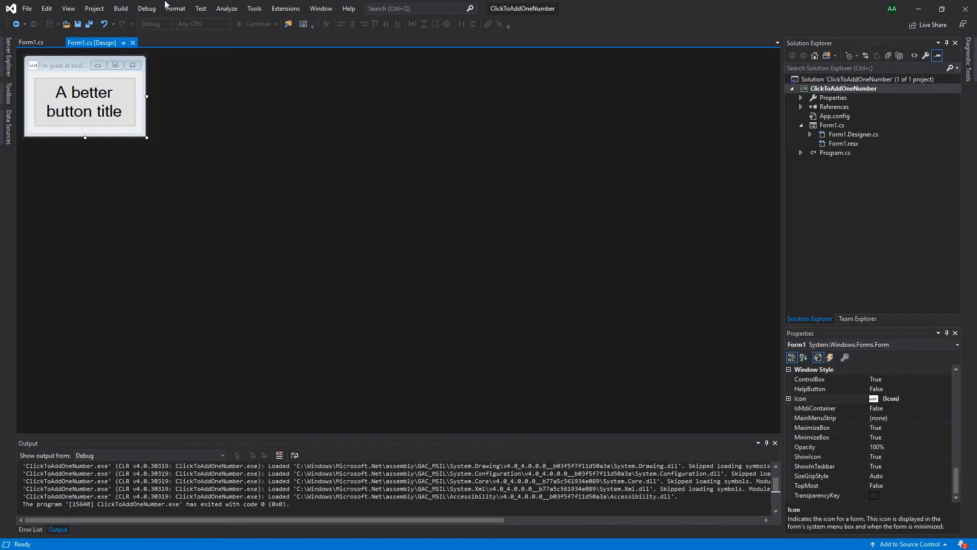
left_click(68, 8)
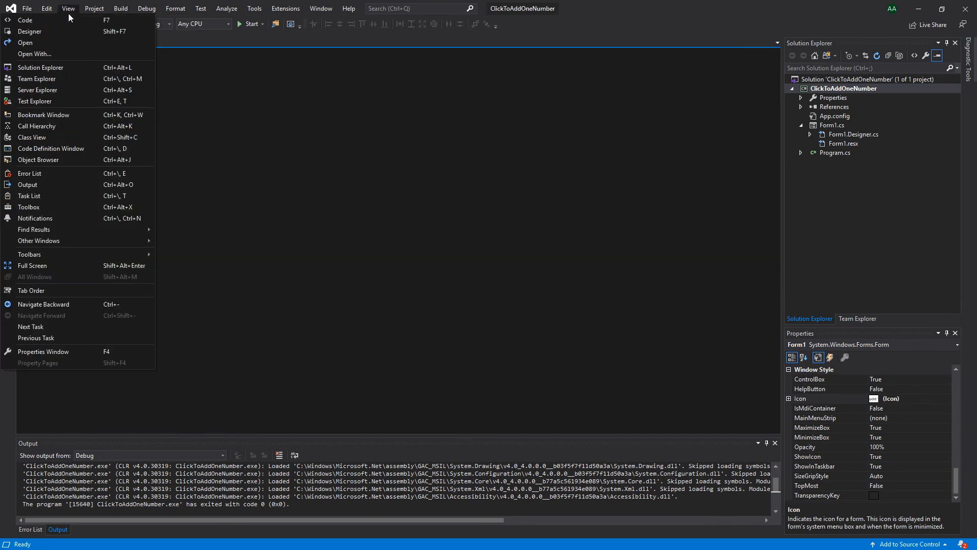
left_click(120, 8)
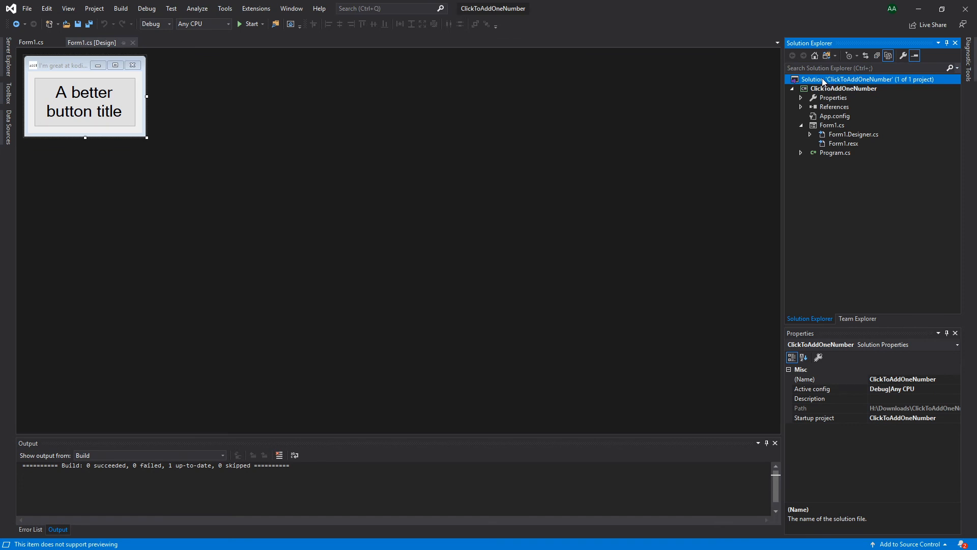
Open the ClickToAddOneNumber solution folder in File Explorer and browse into bin\Debug.
left_click(67, 8)
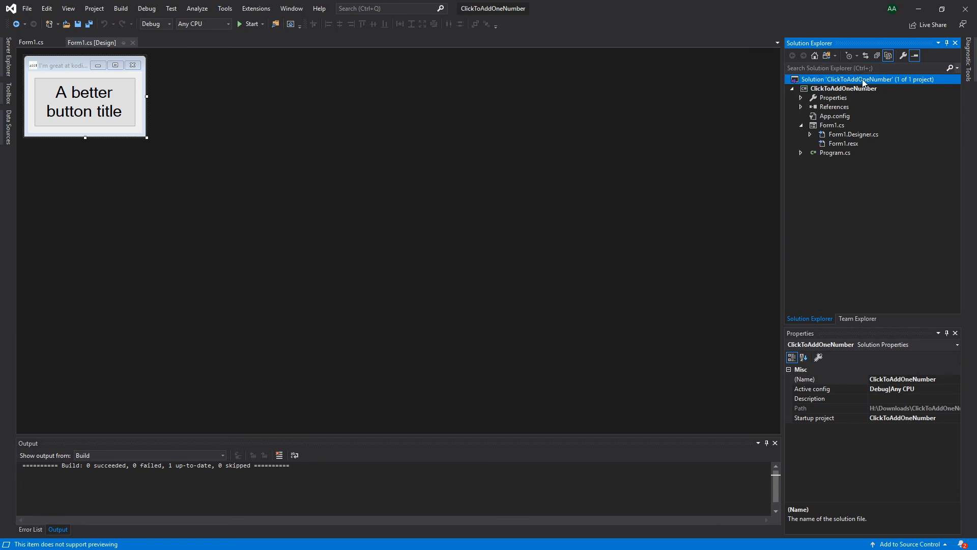
right_click(863, 80)
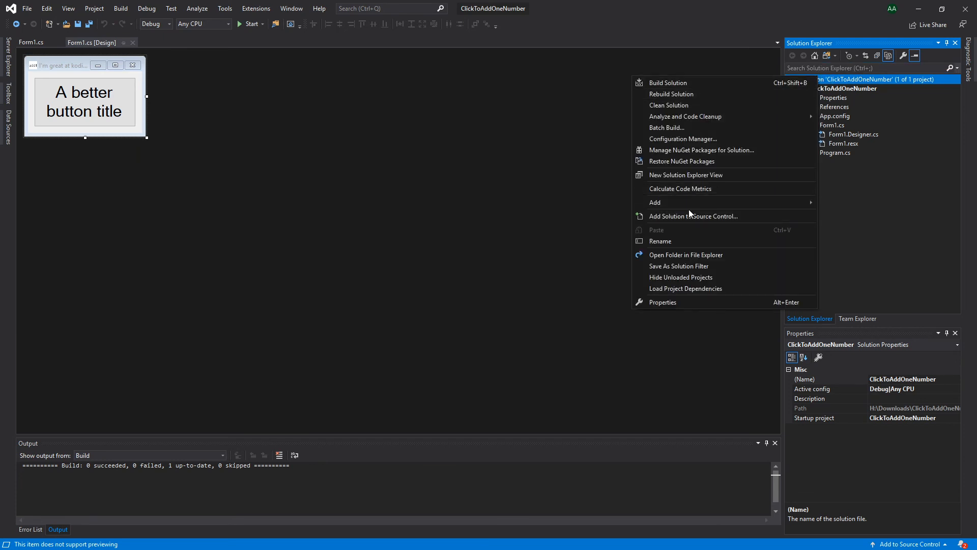
mouse_move(686, 254)
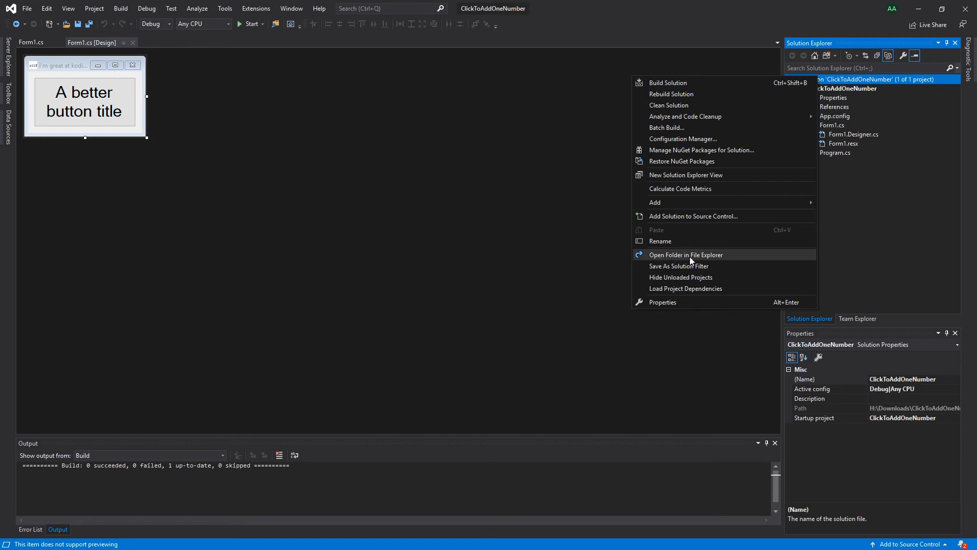
left_click(685, 255)
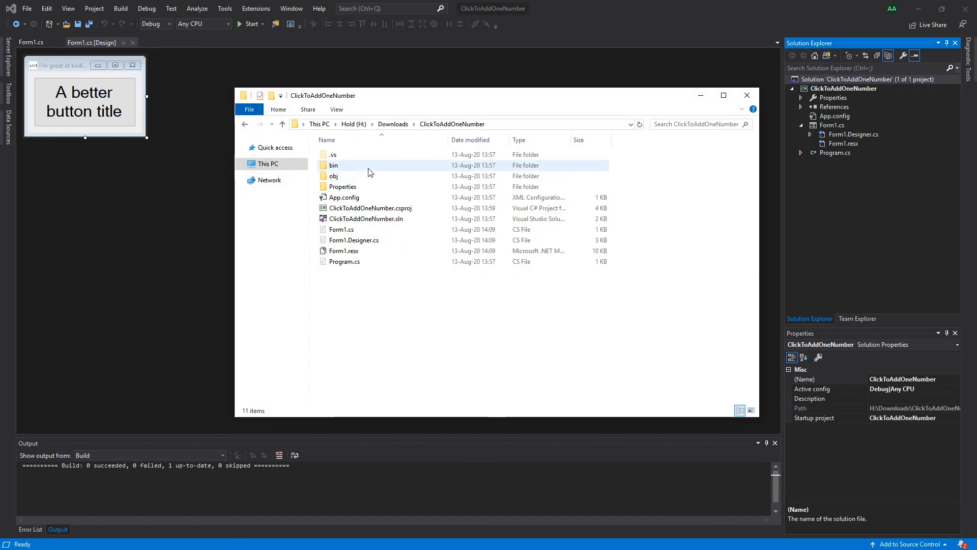
double_click(334, 165)
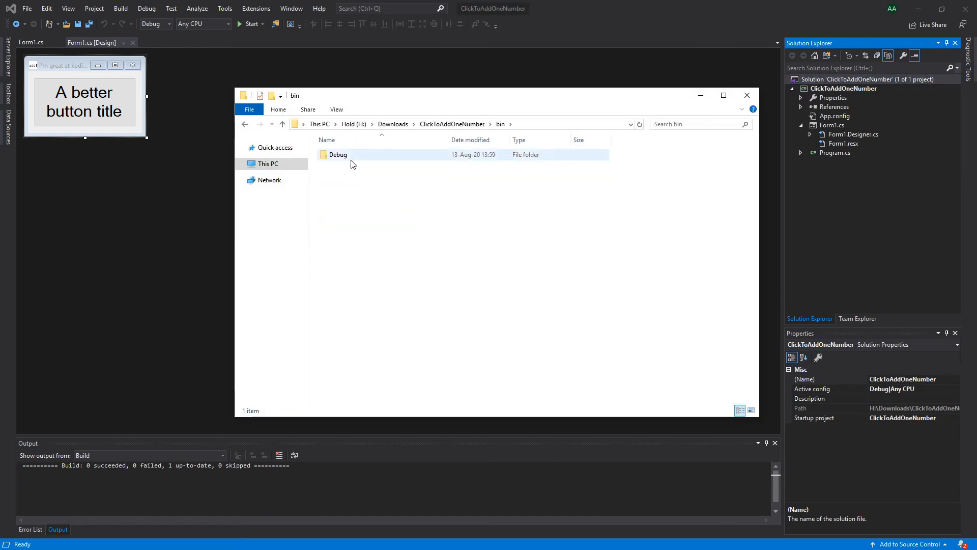
double_click(338, 154)
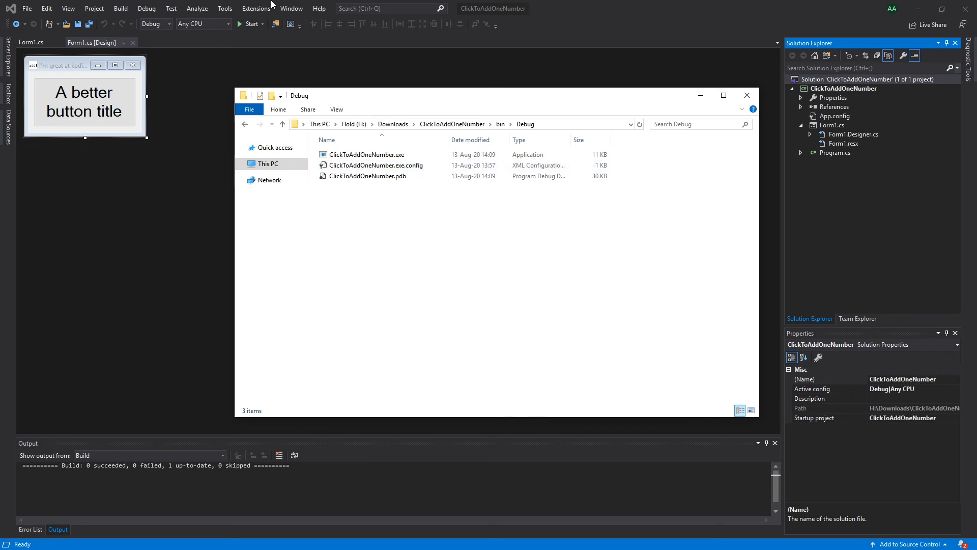
left_click(169, 24)
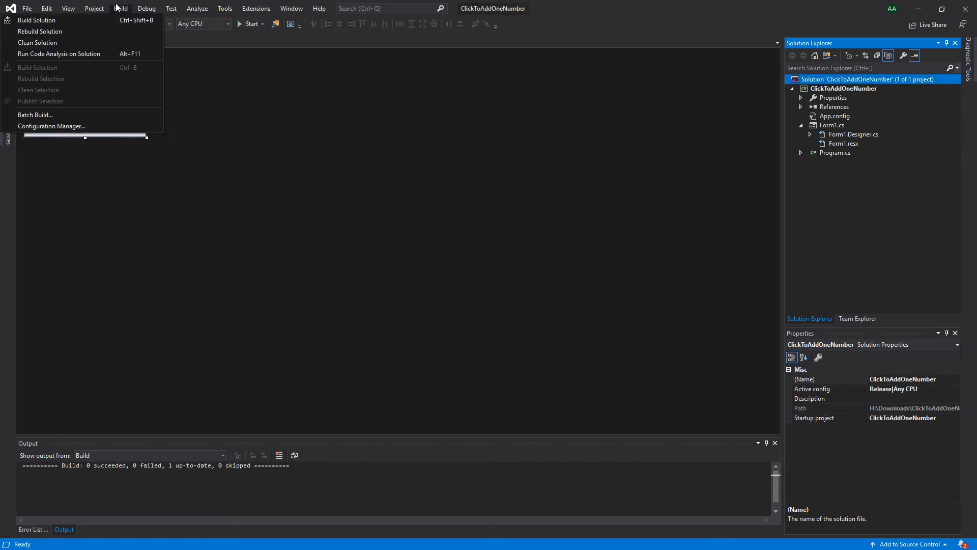
Build the Release solution, then open bin\Release and select ClickToAddOneNumber.exe.
left_click(37, 20)
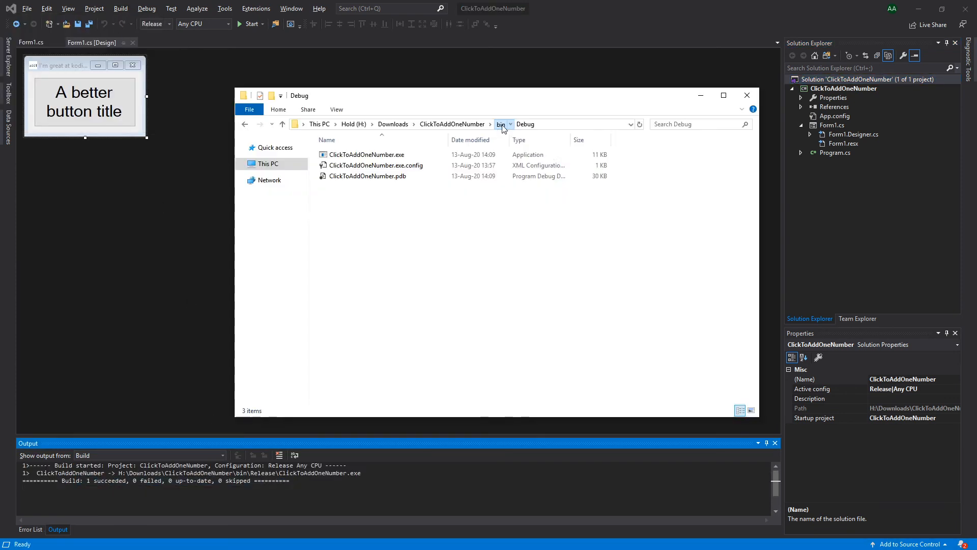
left_click(501, 123)
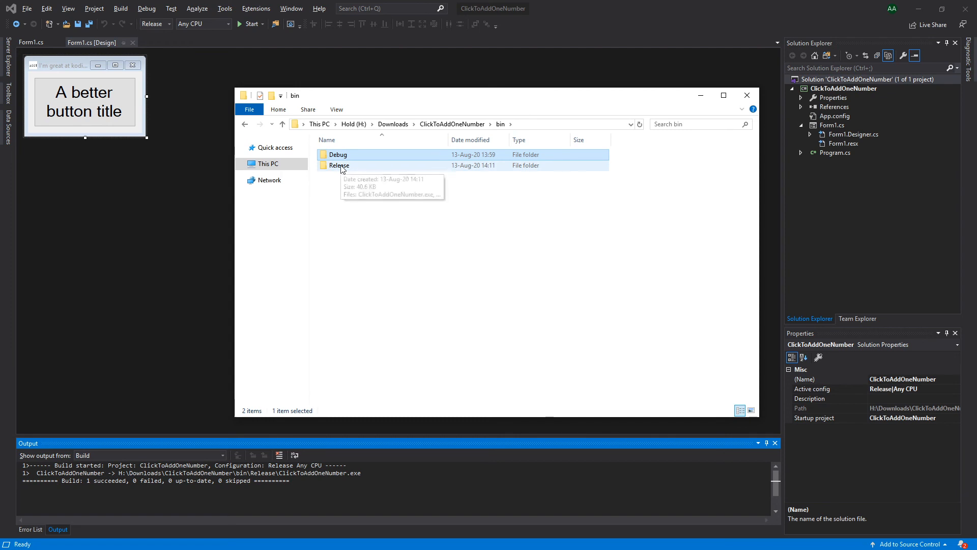
double_click(338, 165)
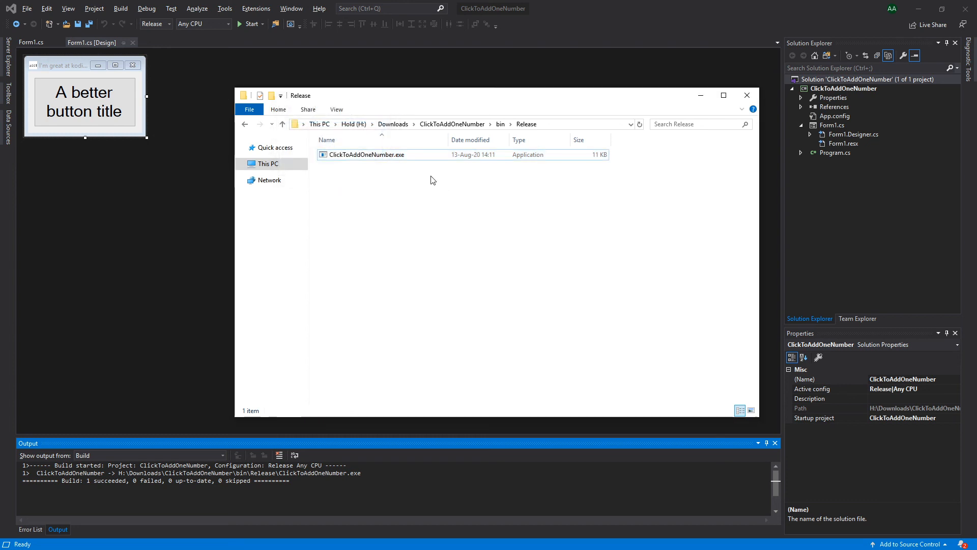
left_click(367, 154)
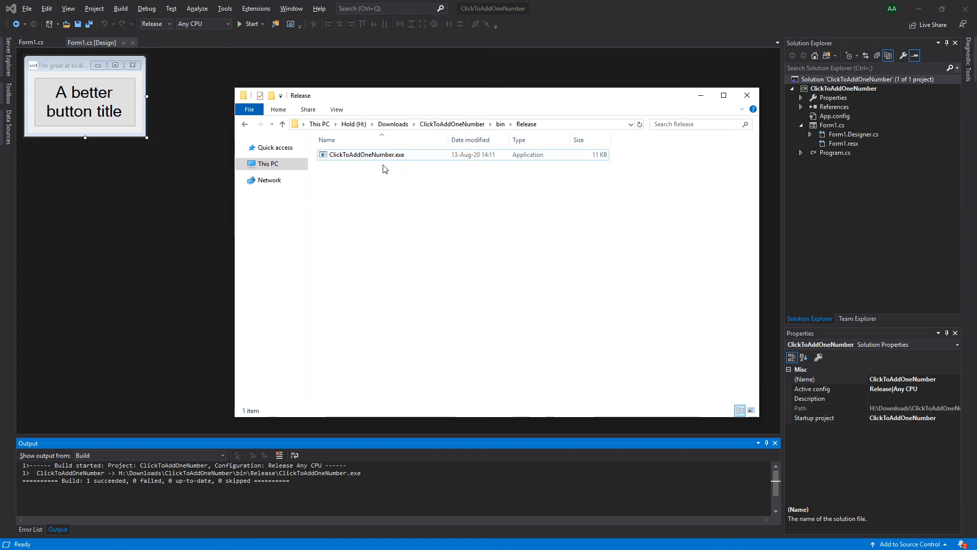
double_click(367, 154)
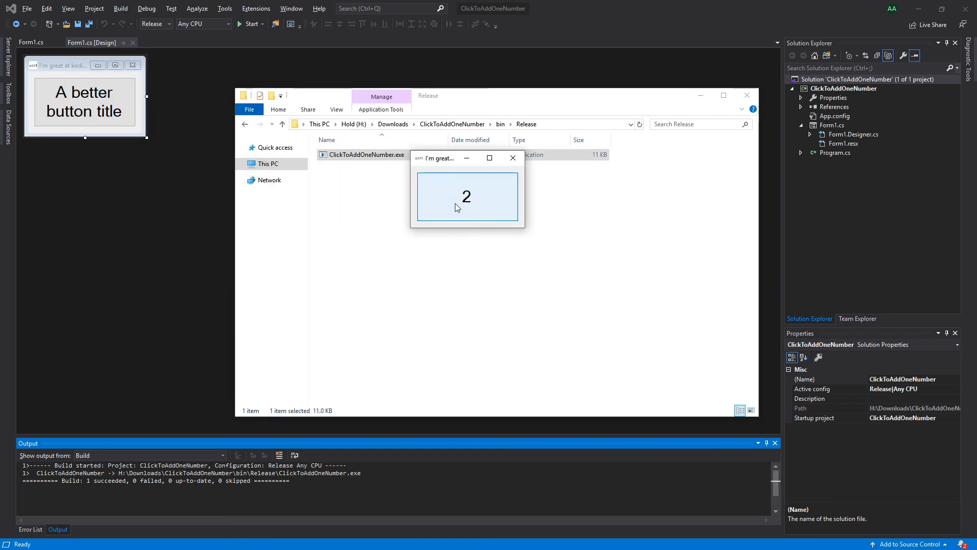
left_click(513, 158)
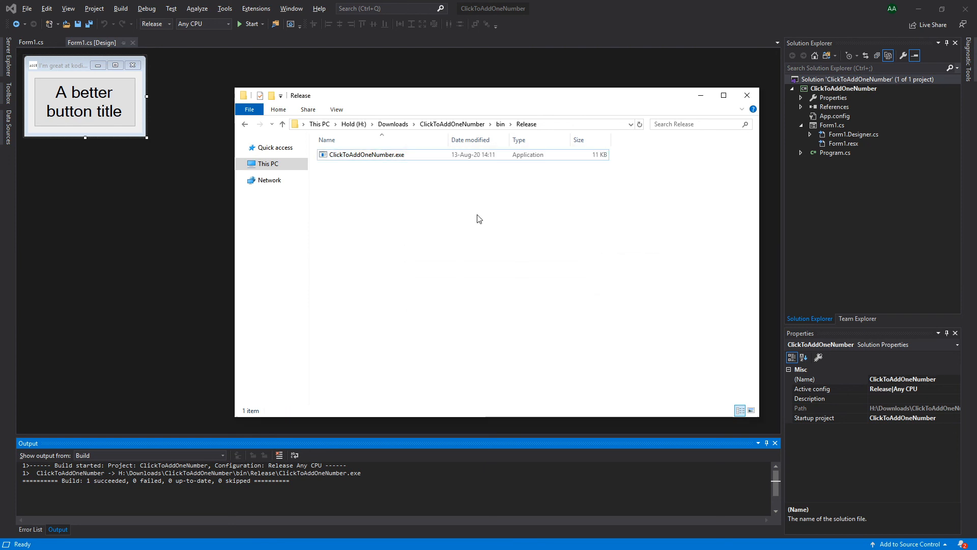
mouse_move(527, 193)
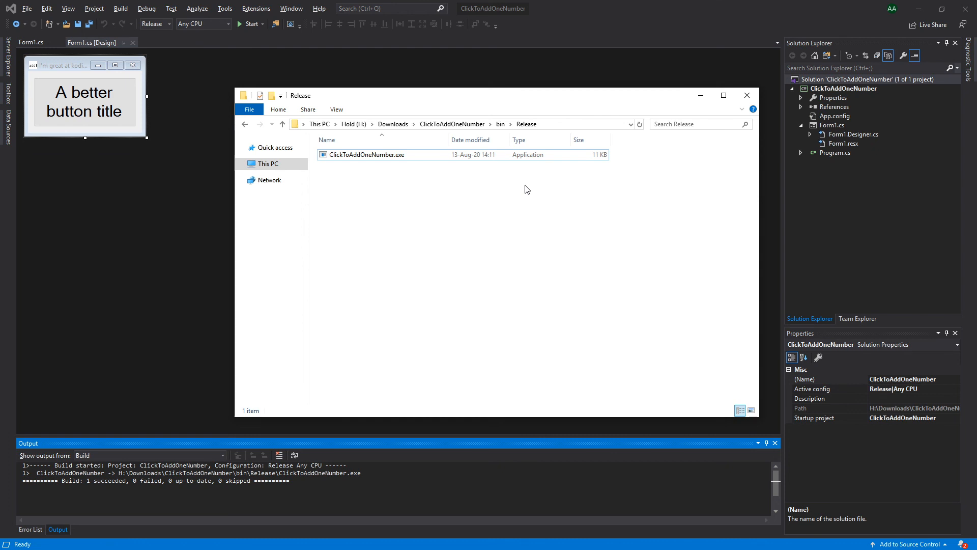
mouse_move(527, 184)
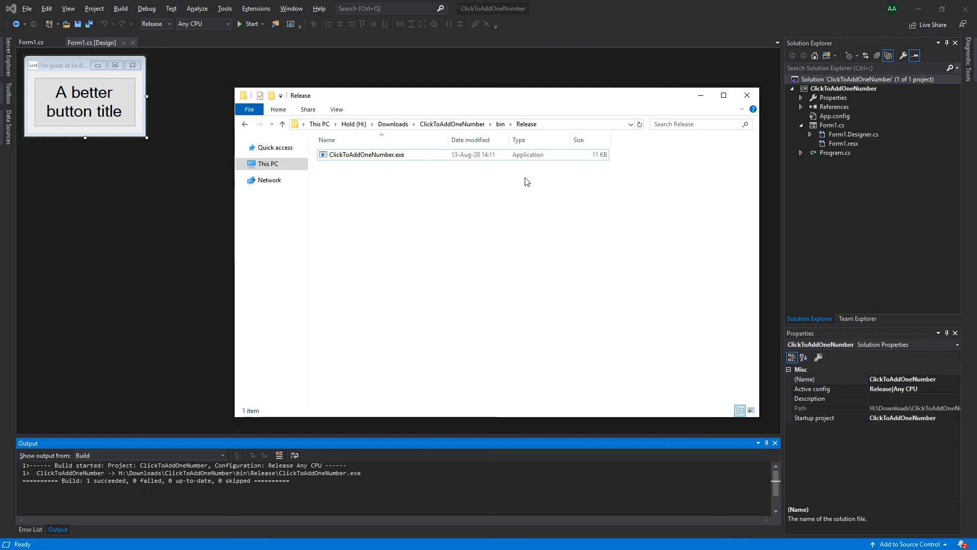
mouse_move(521, 175)
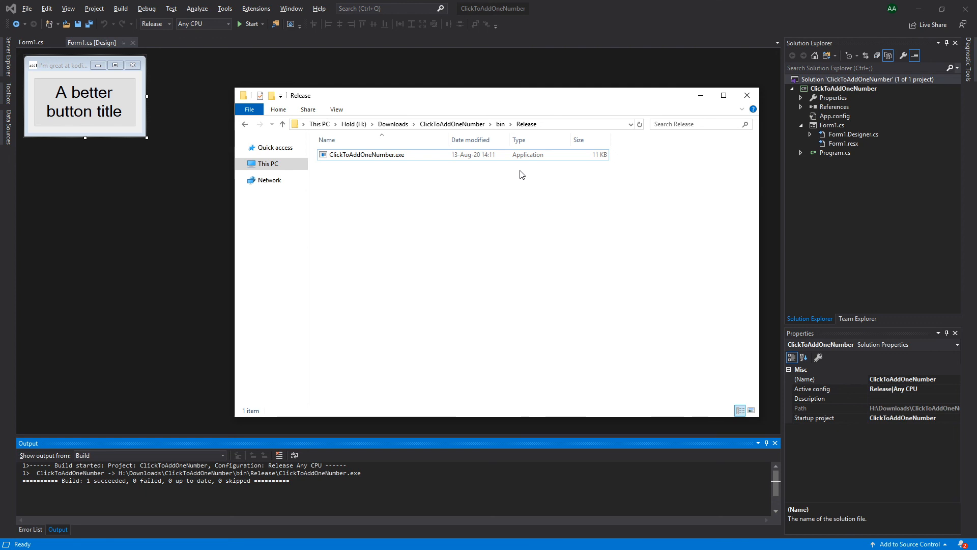